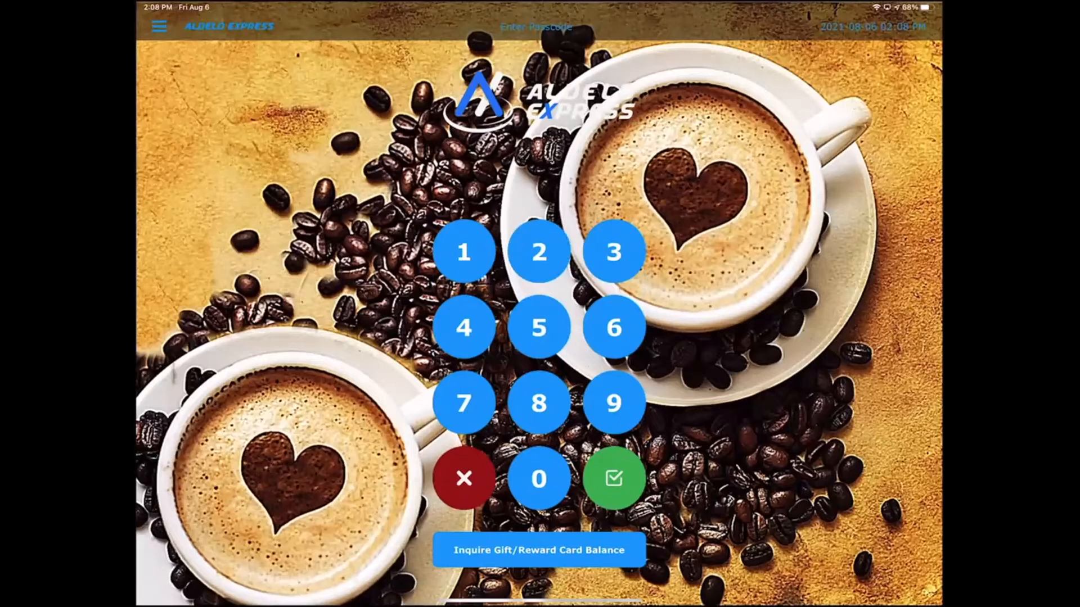
Sign in and start a new delivery order
left_click(612, 478)
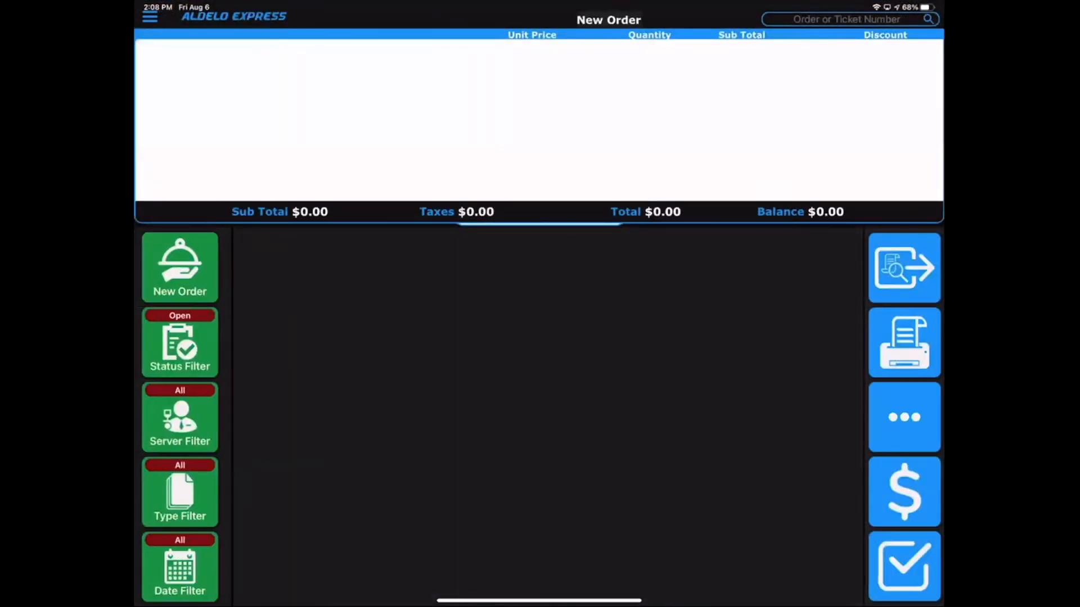
left_click(179, 267)
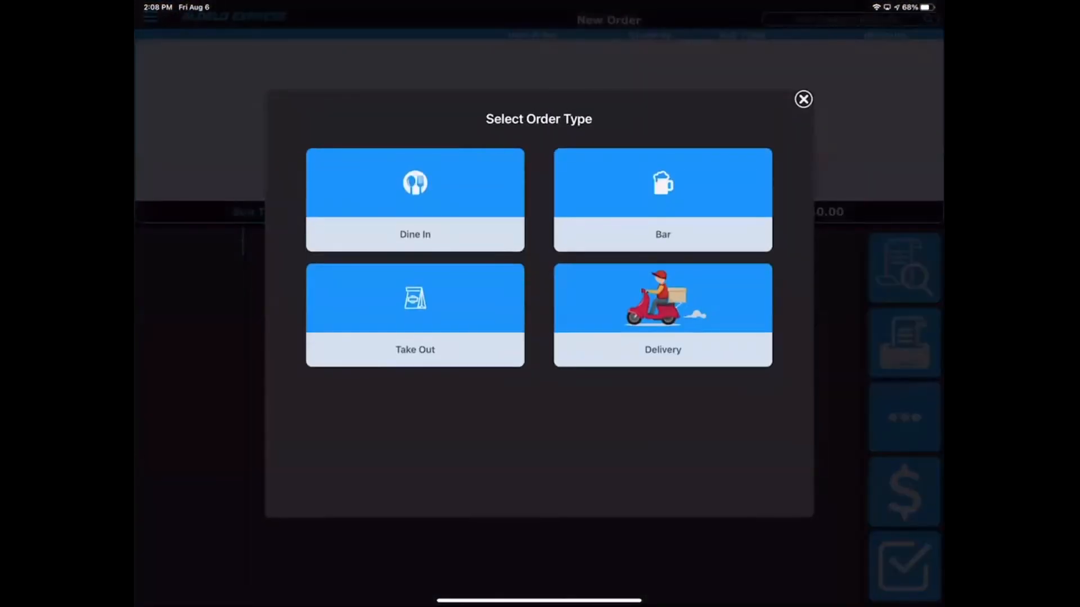
left_click(662, 315)
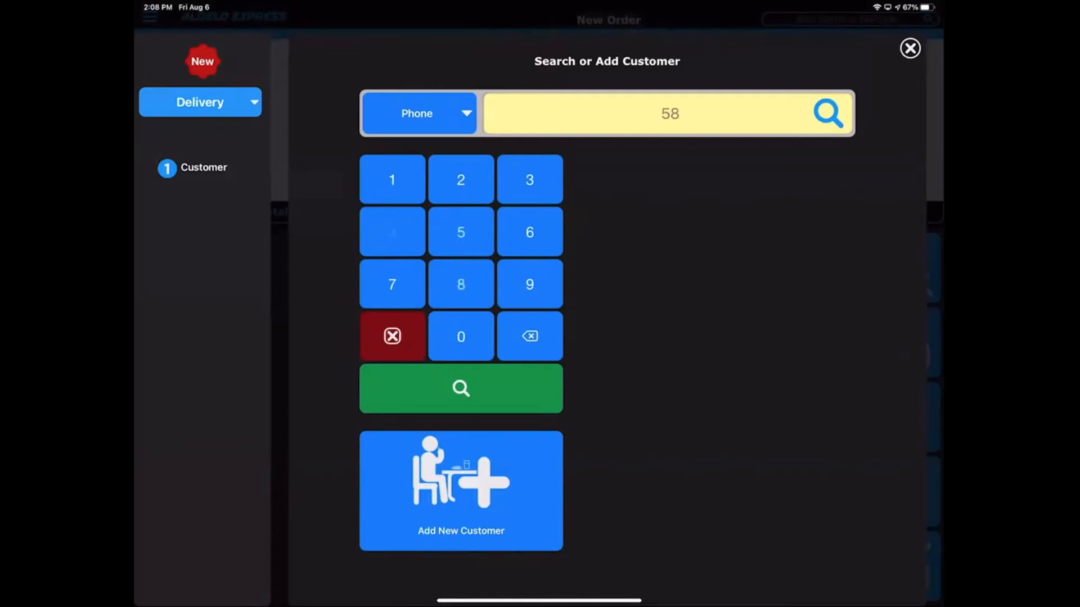
left_click(392, 232)
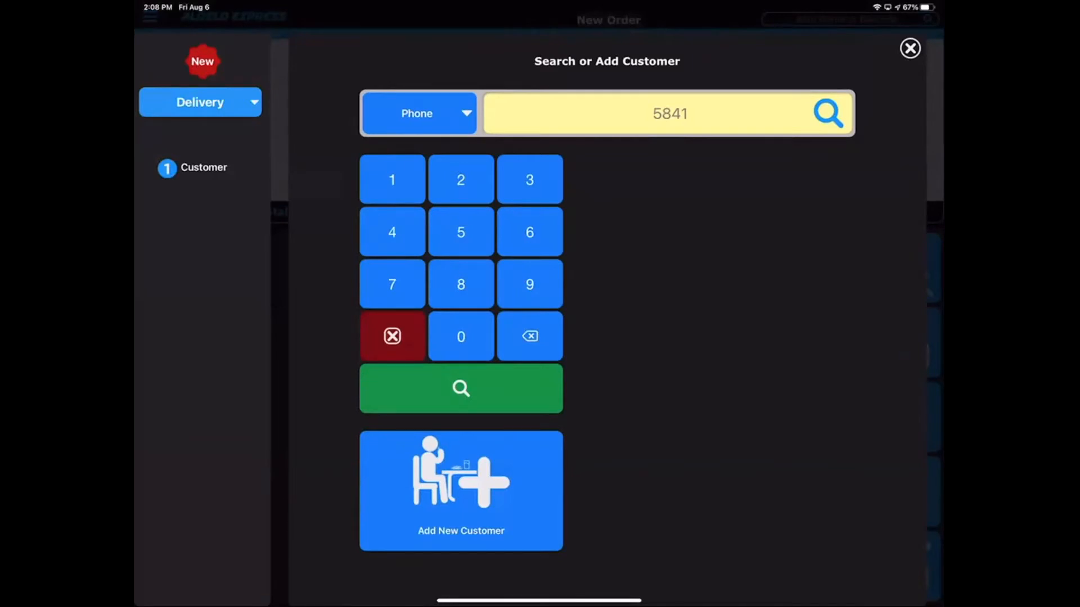
left_click(460, 388)
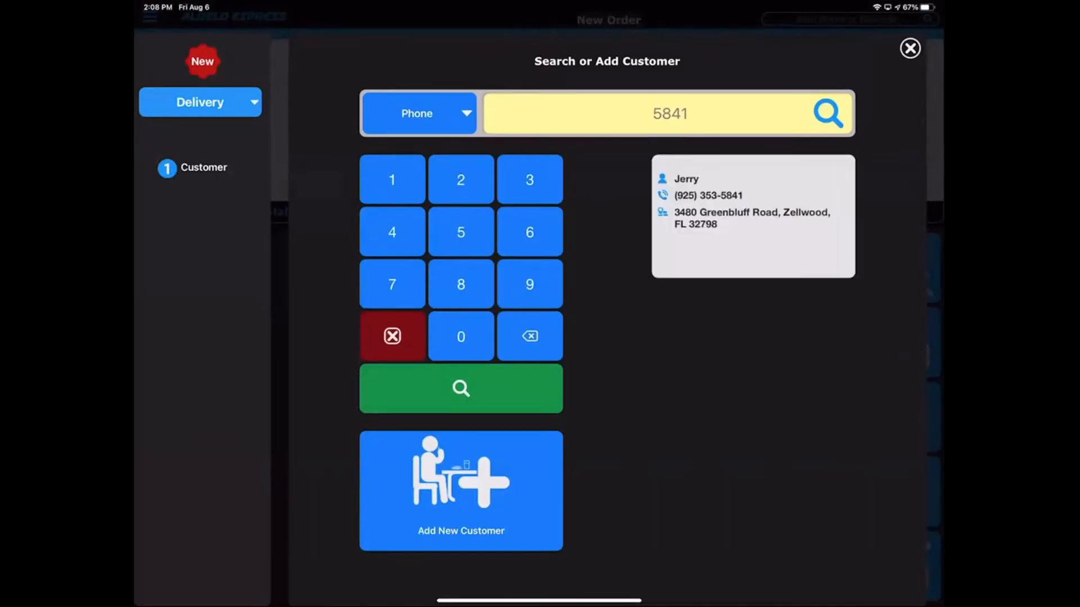
left_click(752, 214)
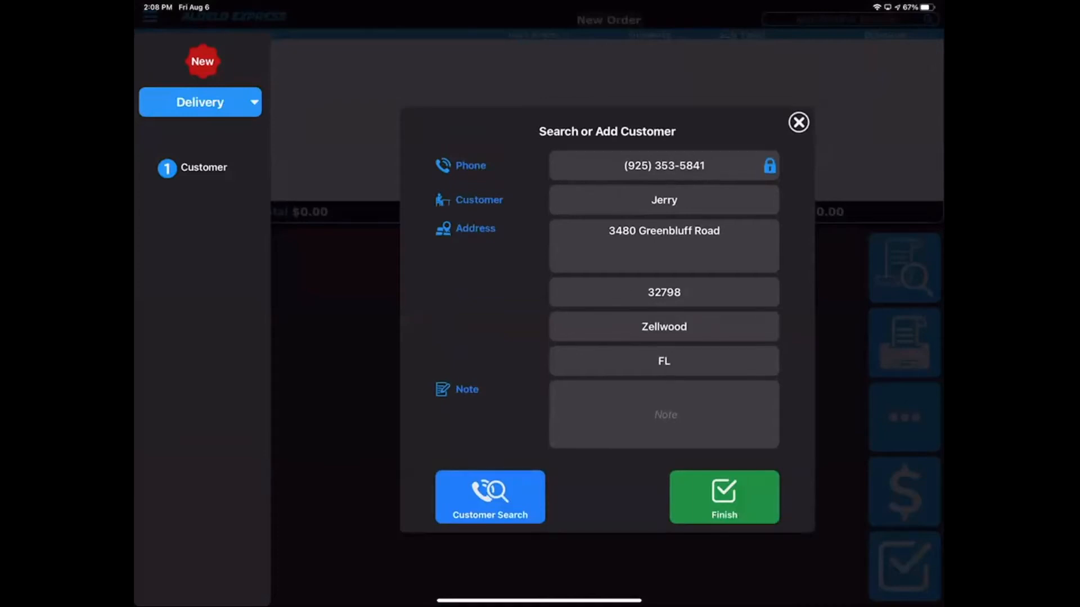
left_click(723, 496)
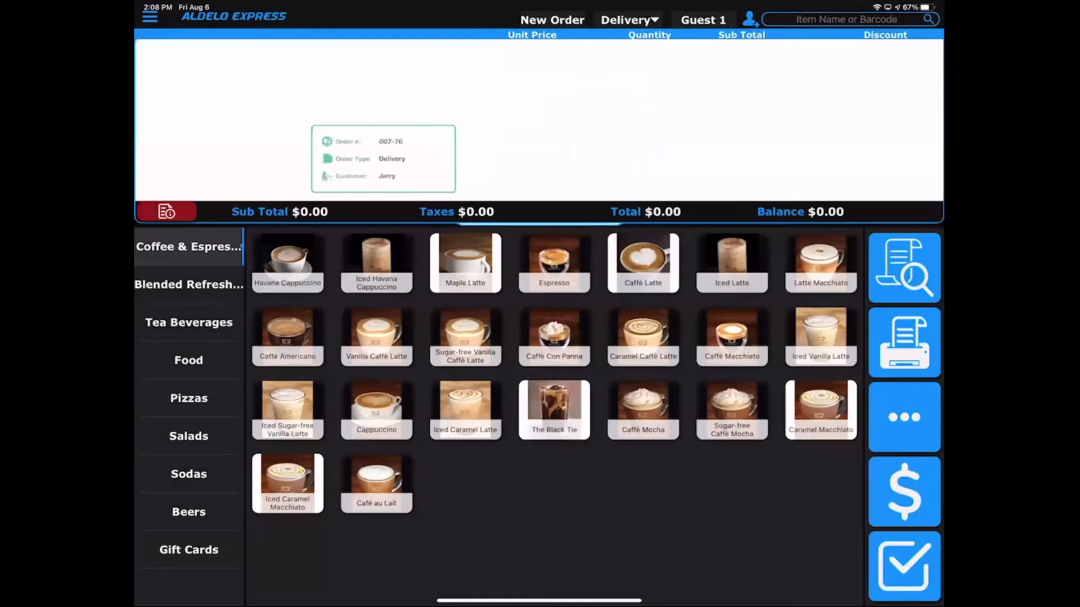
left_click(188, 360)
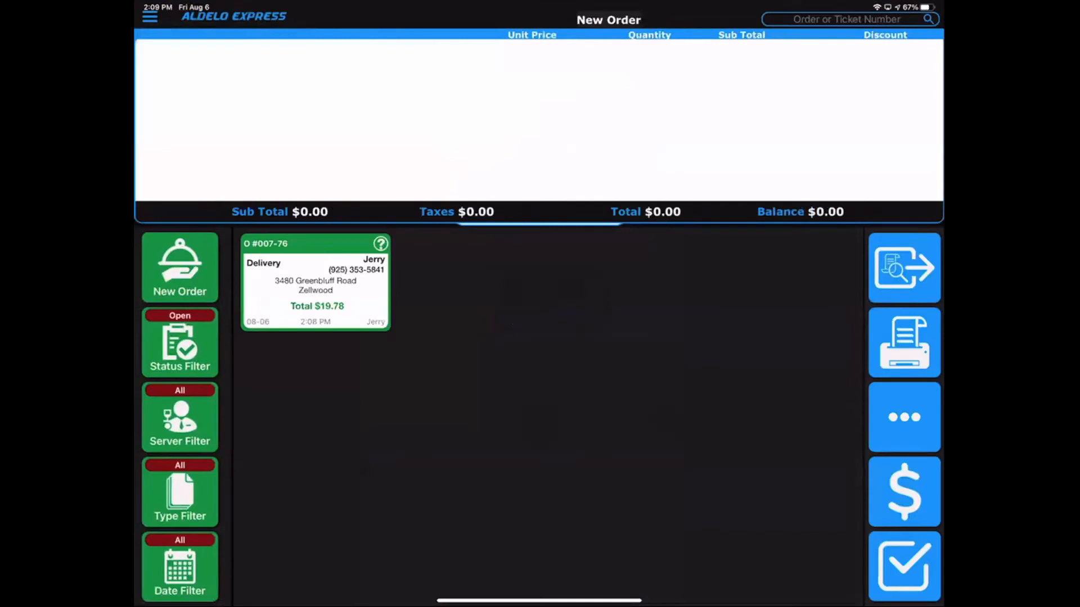
Start a second delivery order and attach Jerry's customer record to it
left_click(178, 267)
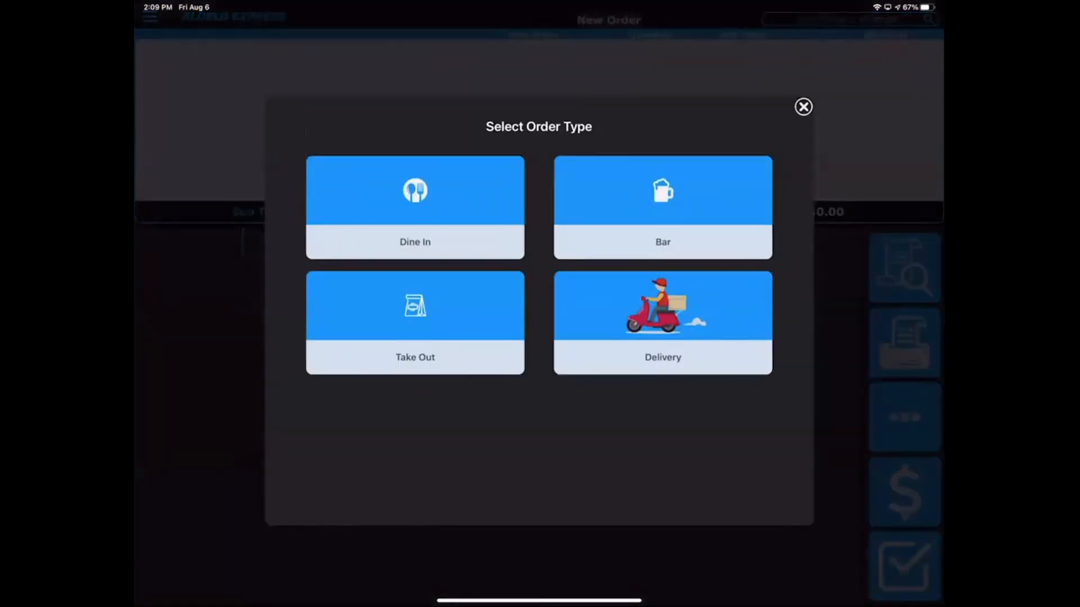
left_click(662, 323)
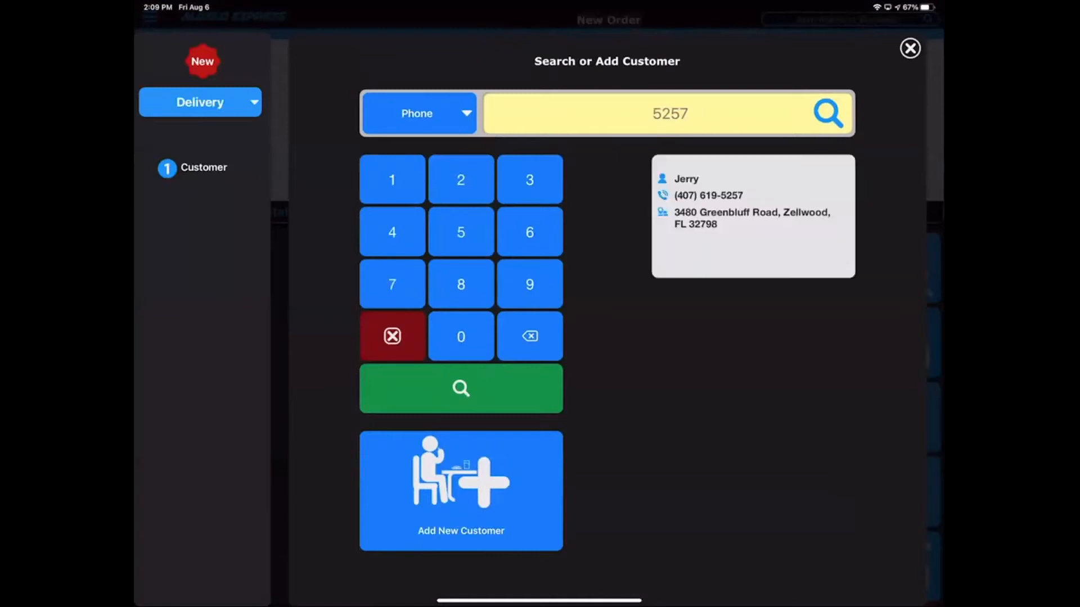
left_click(752, 214)
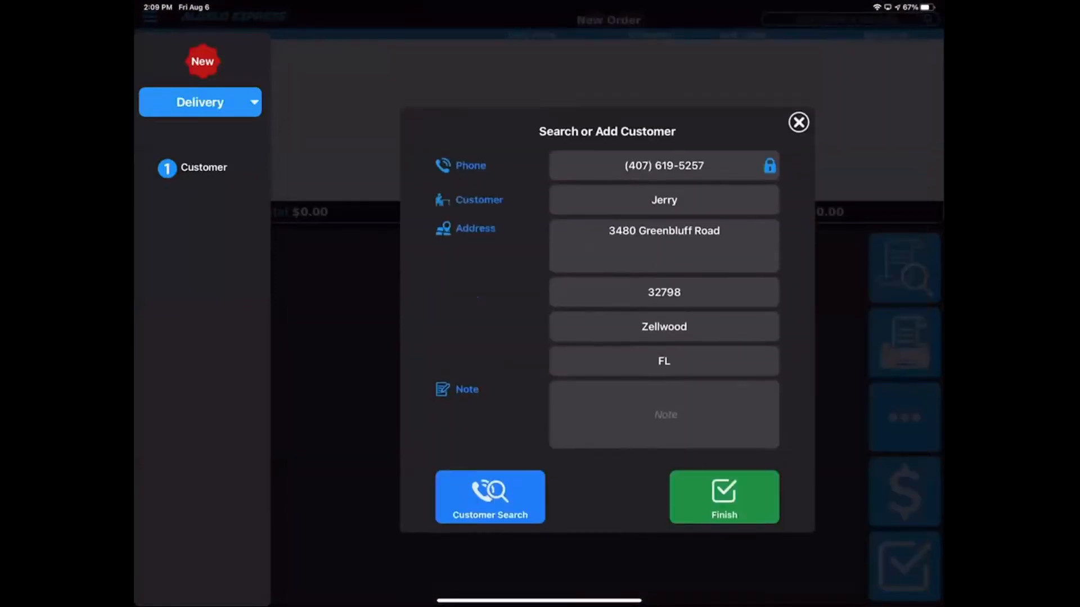
left_click(724, 496)
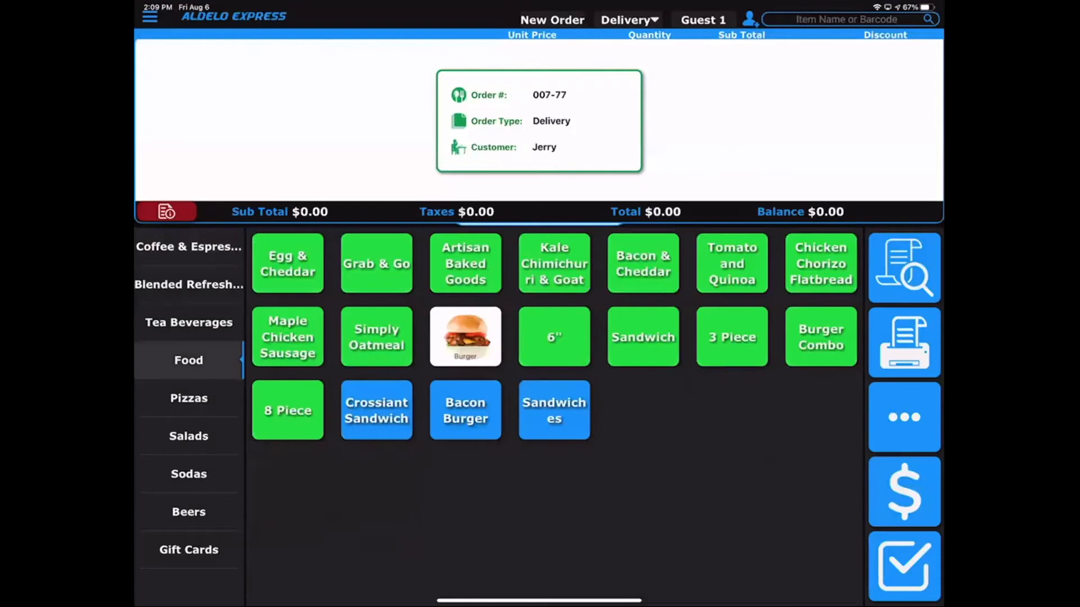
Add breakfast food items to order 007-77, pay and sign back in
left_click(731, 263)
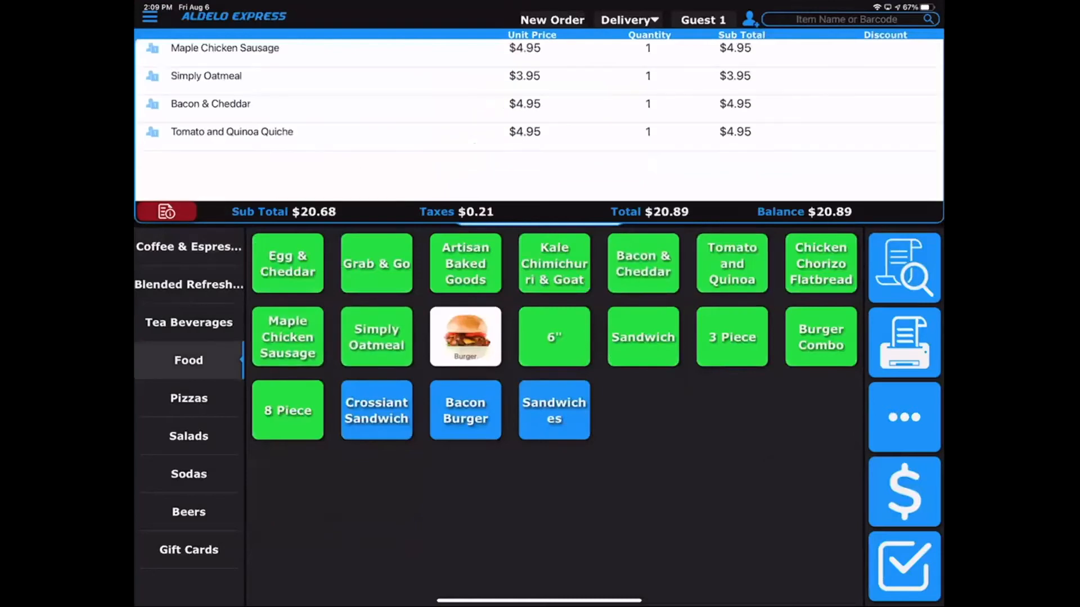
left_click(820, 264)
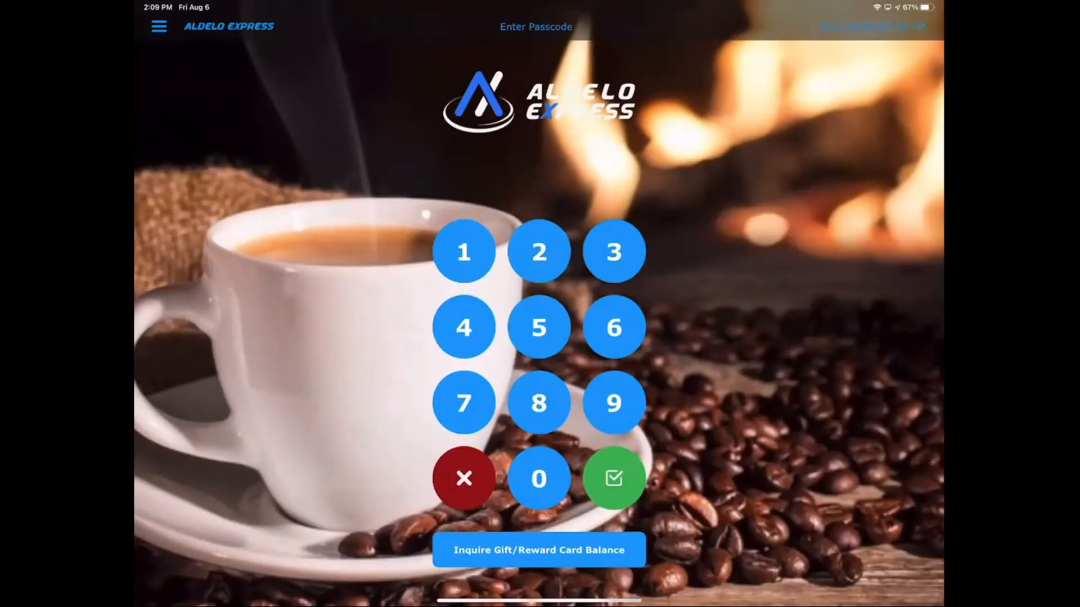
left_click(612, 478)
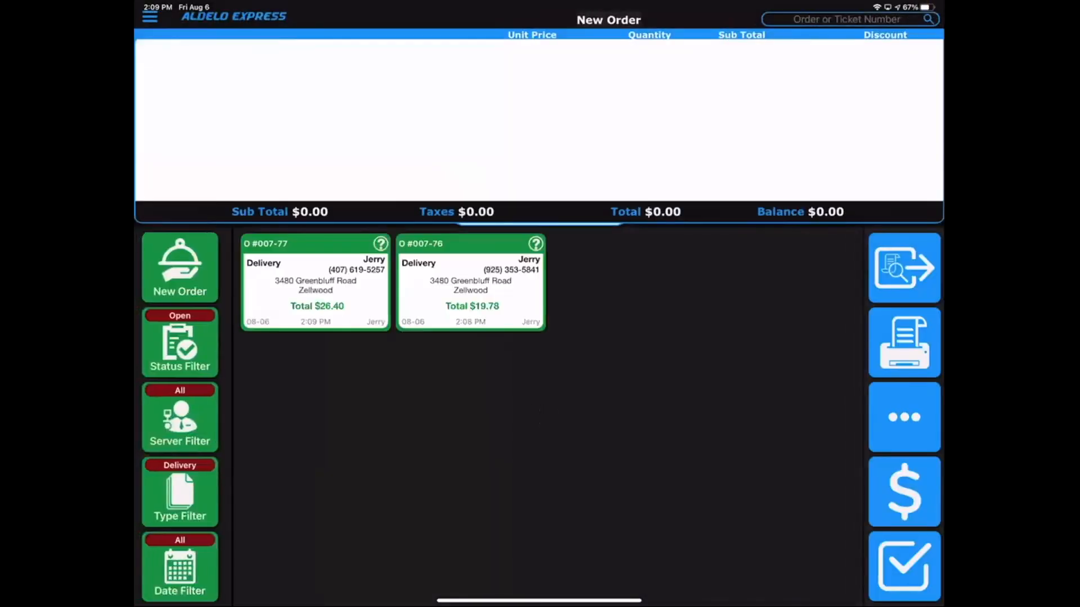
In the Driver screen, assign awaiting orders 007-76 and 007-77 to Mario Andretti
left_click(905, 417)
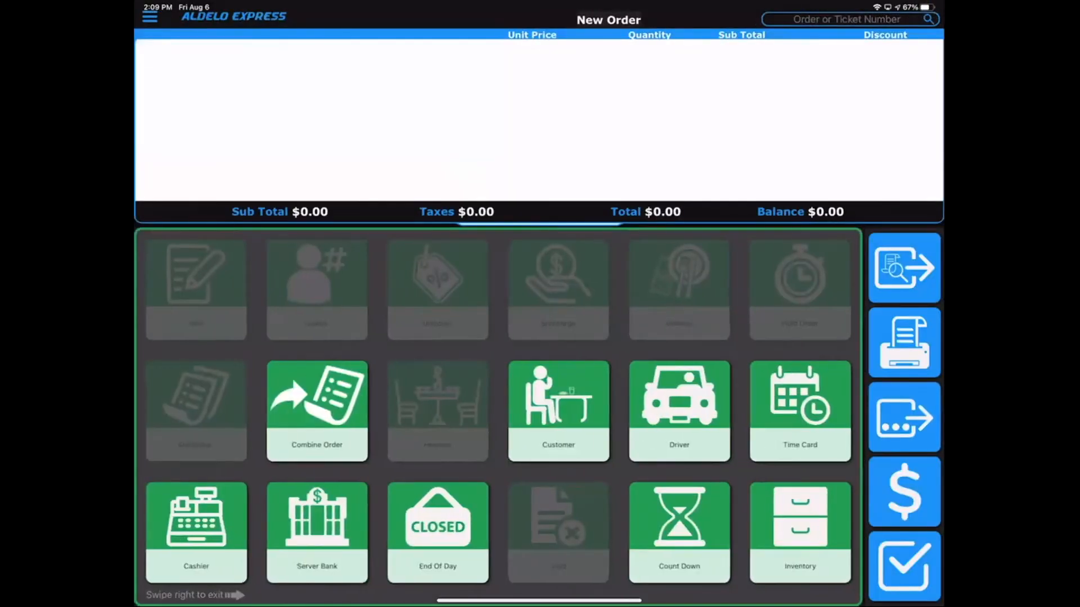
left_click(678, 412)
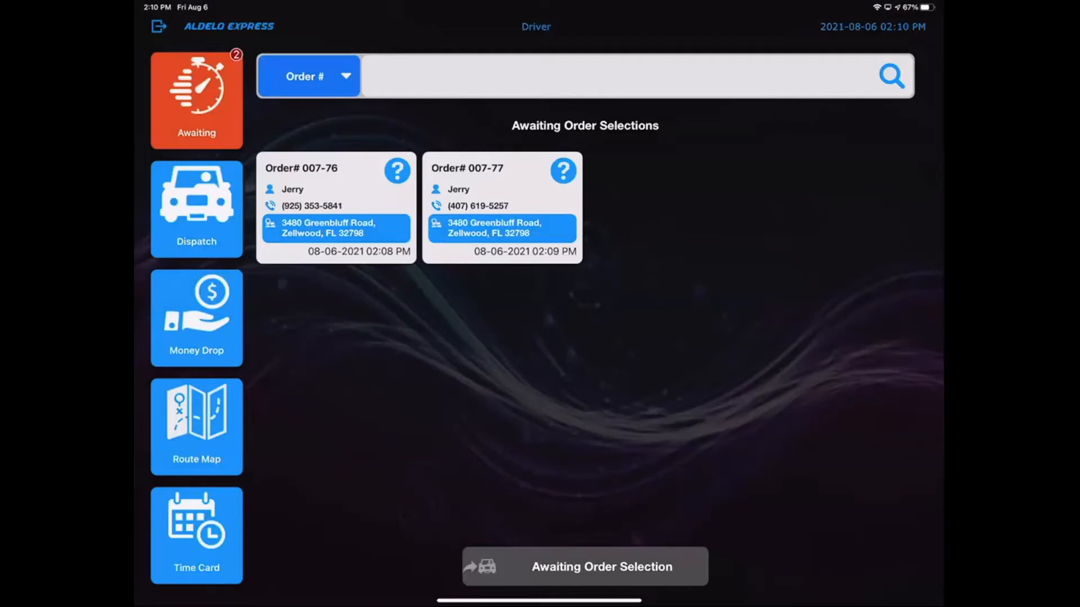
left_click(337, 207)
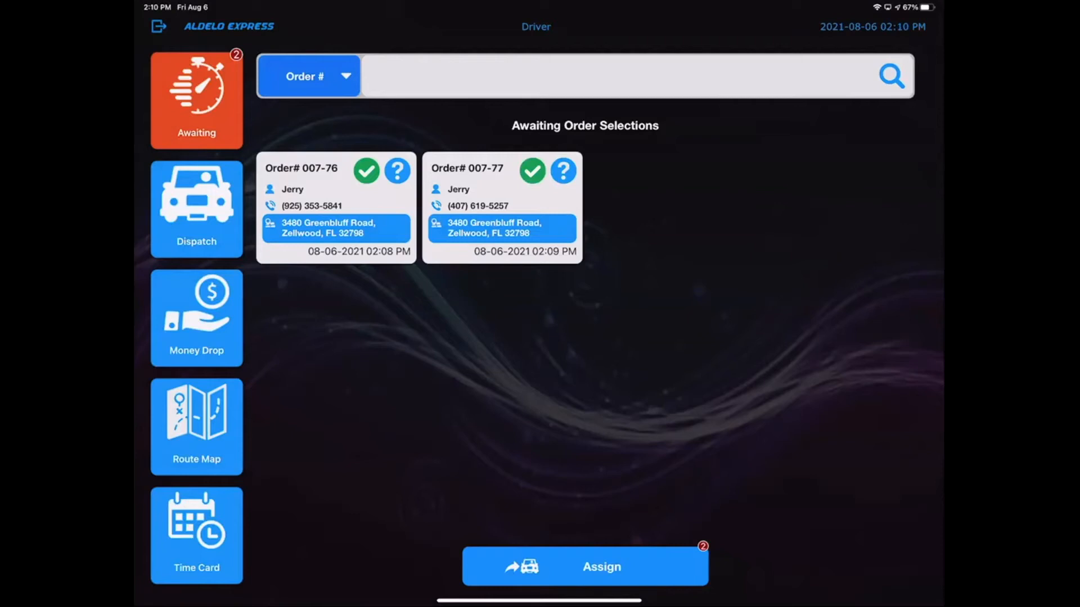
left_click(584, 566)
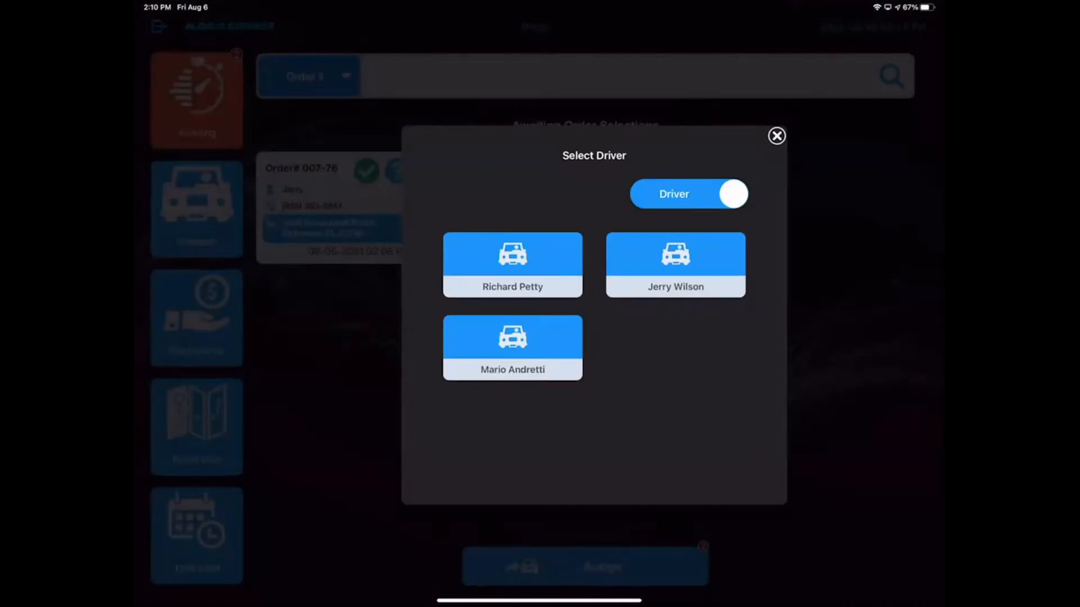
left_click(776, 136)
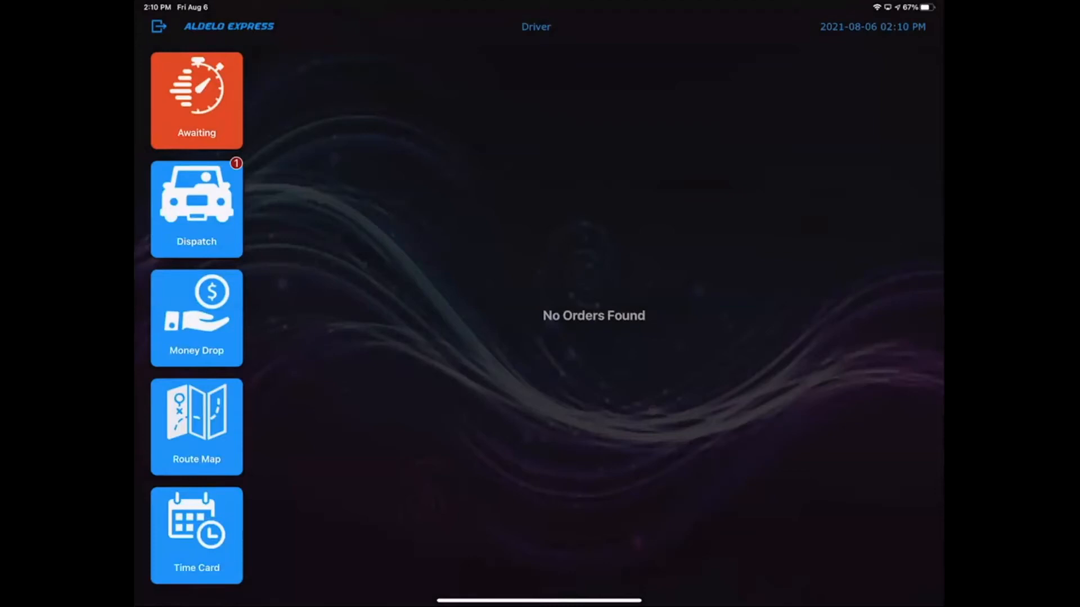
Email Mario Andretti's dispatch of both orders to the driver and leave the driver screen
left_click(196, 208)
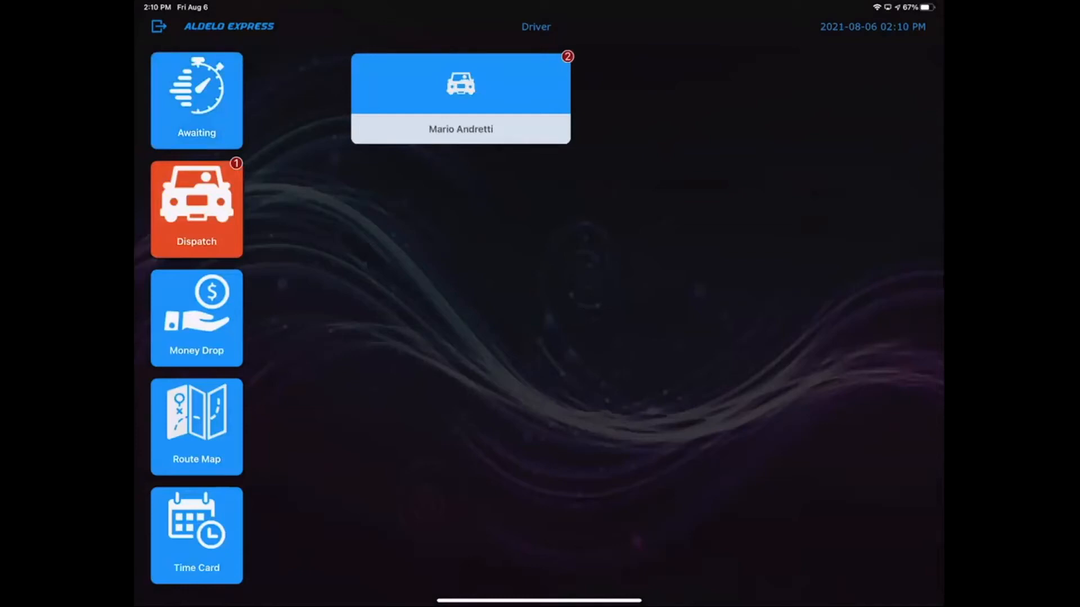
left_click(460, 98)
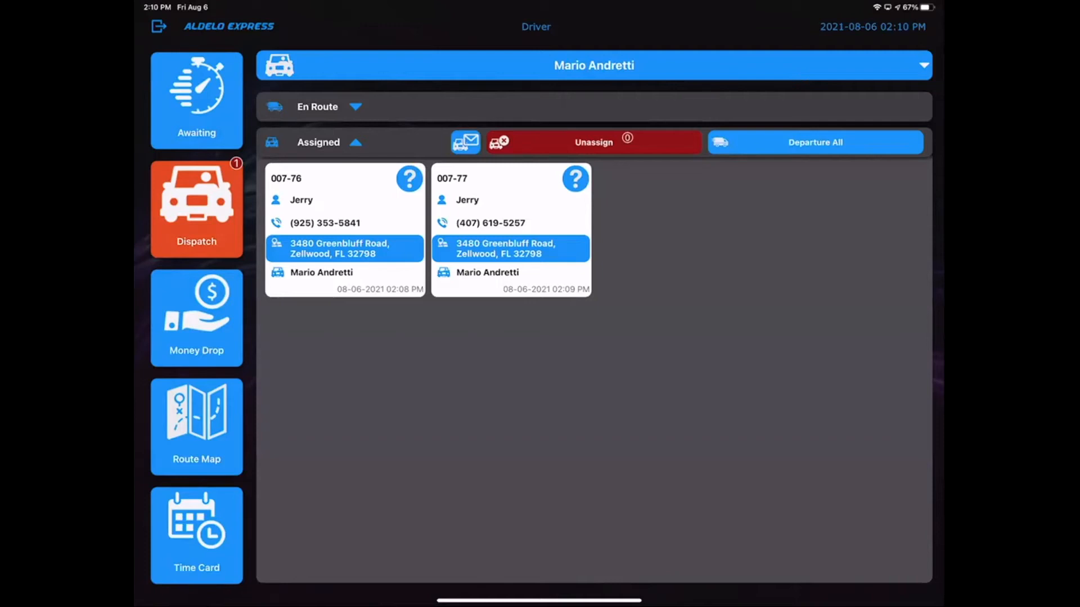
left_click(464, 143)
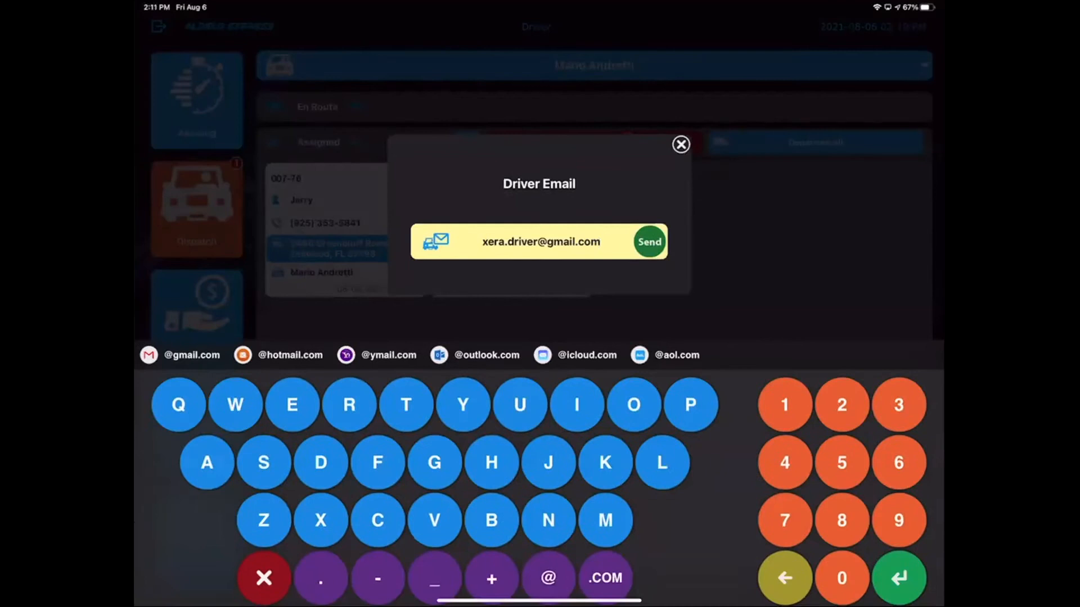
left_click(680, 144)
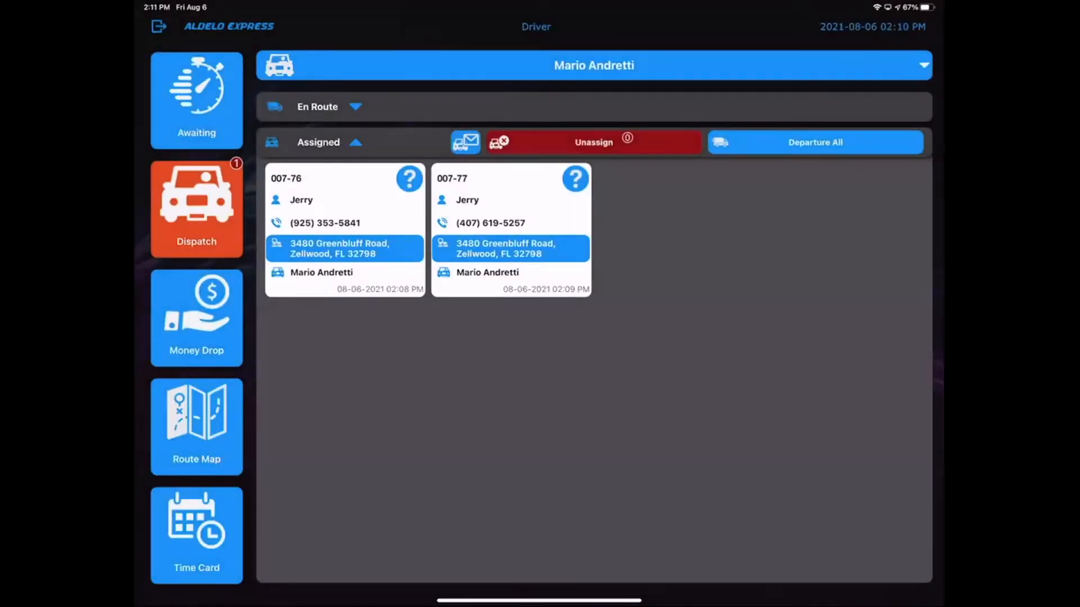
left_click(464, 143)
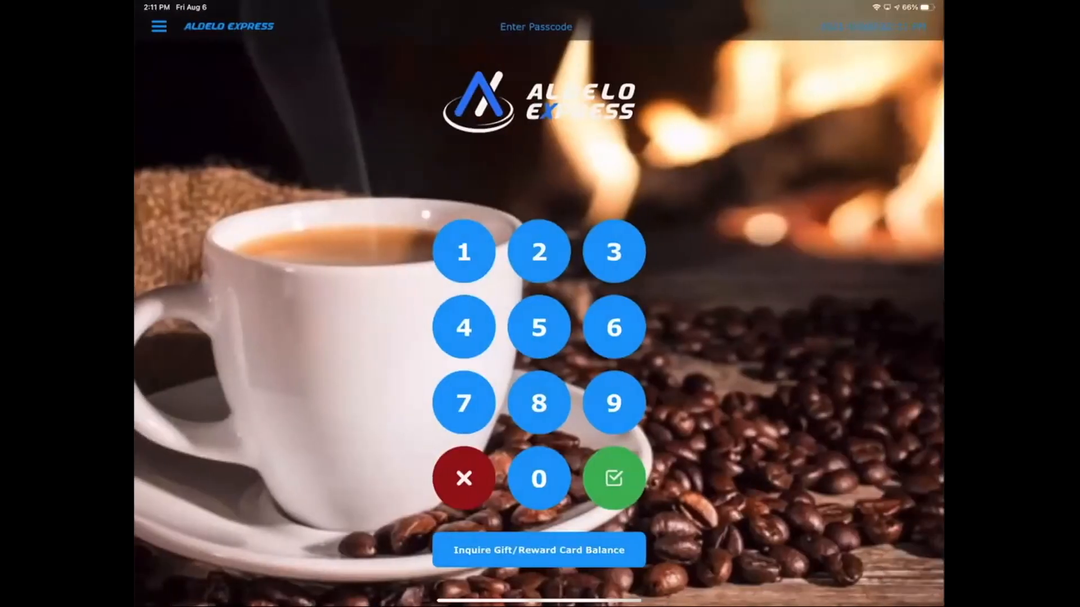
Sign in, view Mario Andretti's two en-route orders under Dispatch, then switch to Money Drop
left_click(612, 478)
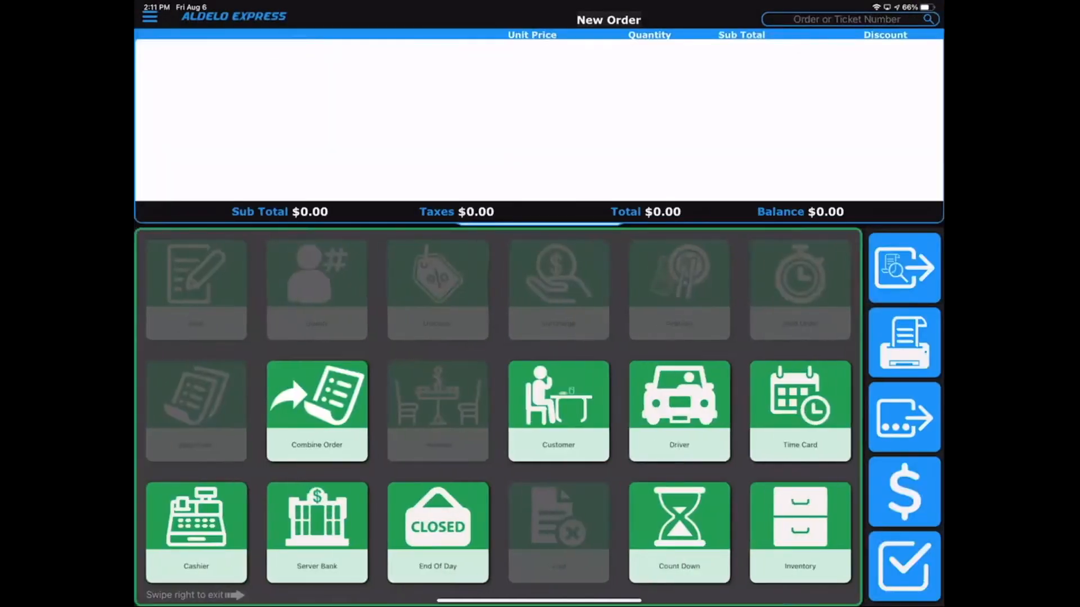
left_click(678, 412)
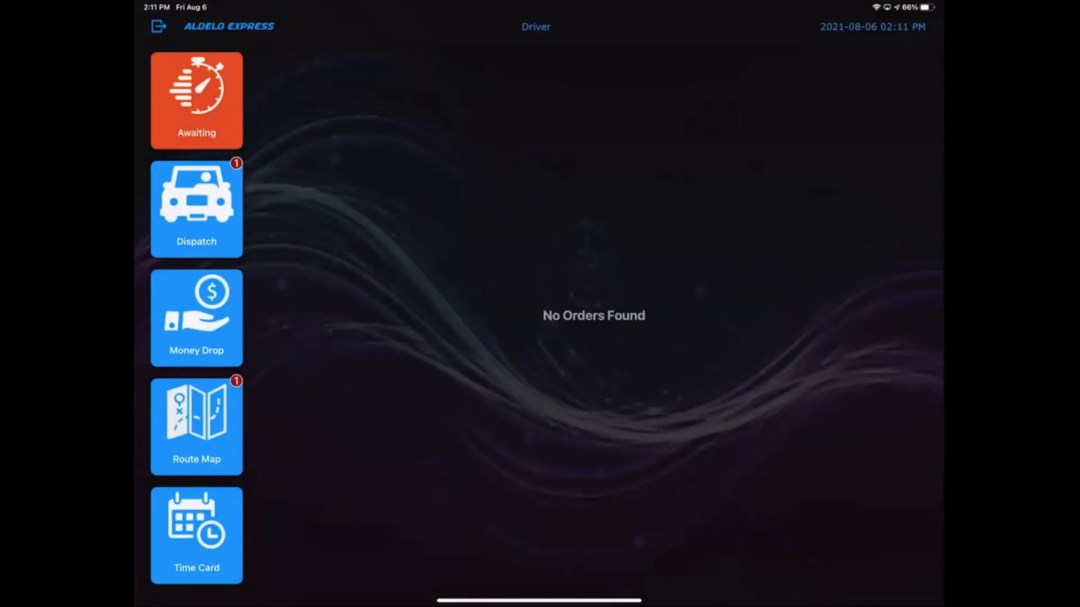
left_click(196, 209)
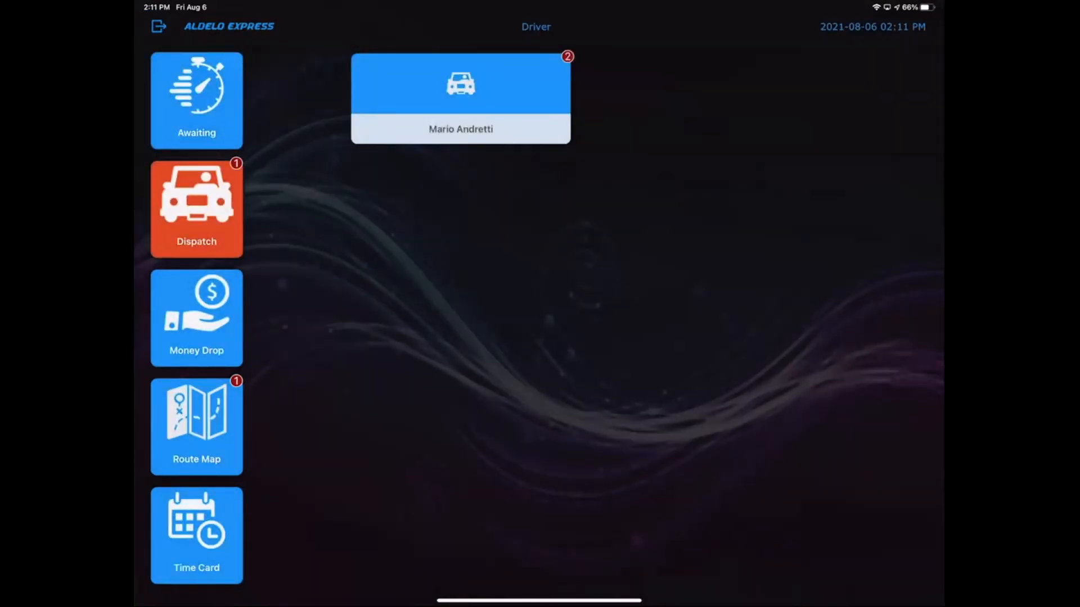
left_click(460, 98)
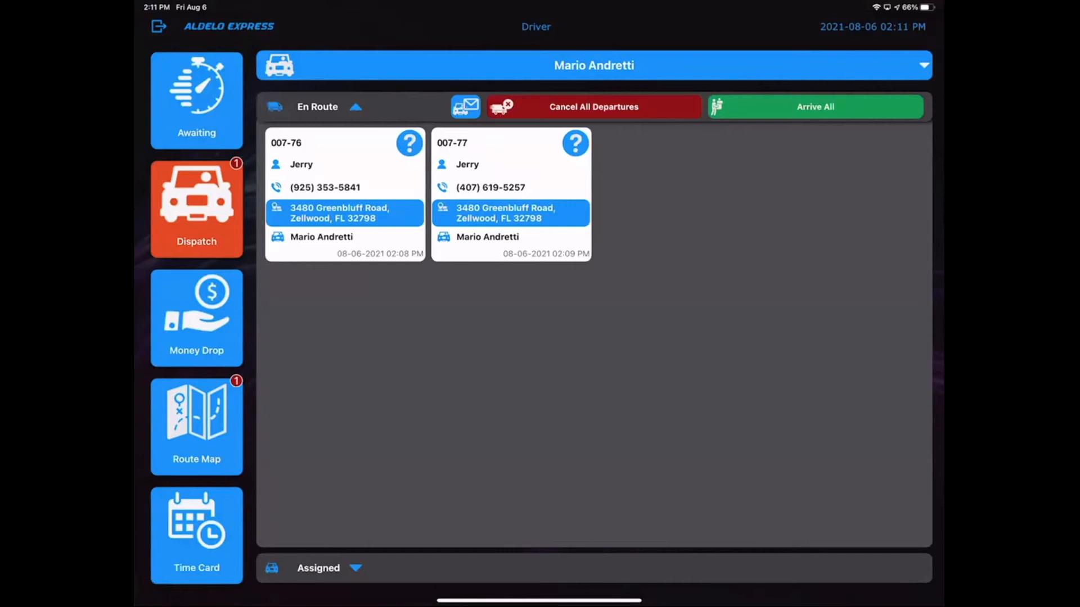
left_click(814, 107)
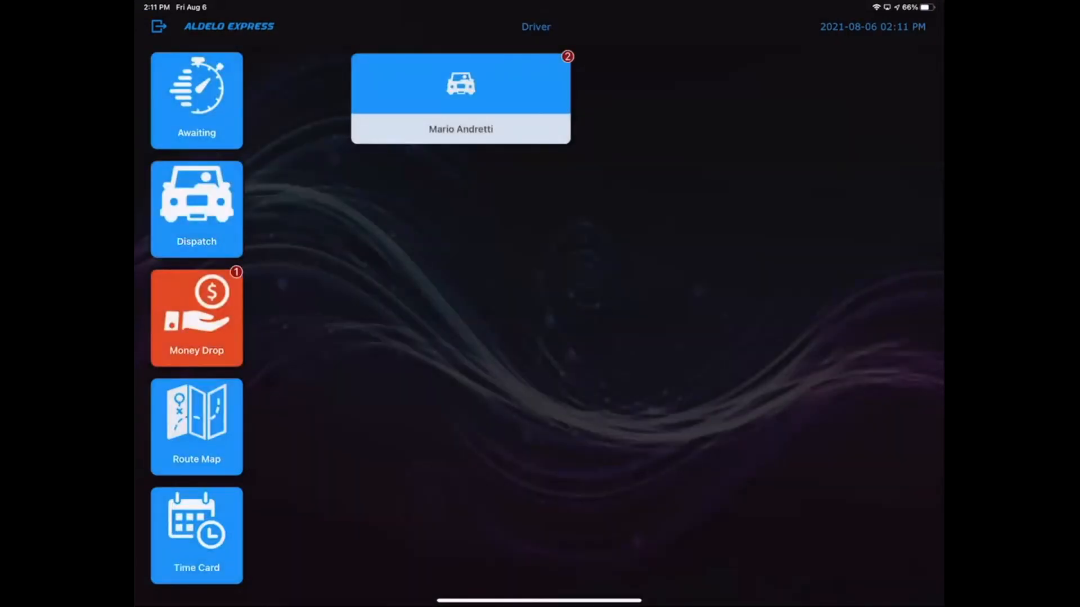
Drop all of Mario Andretti's orders as cash into his server bank, $46.18 total
left_click(460, 98)
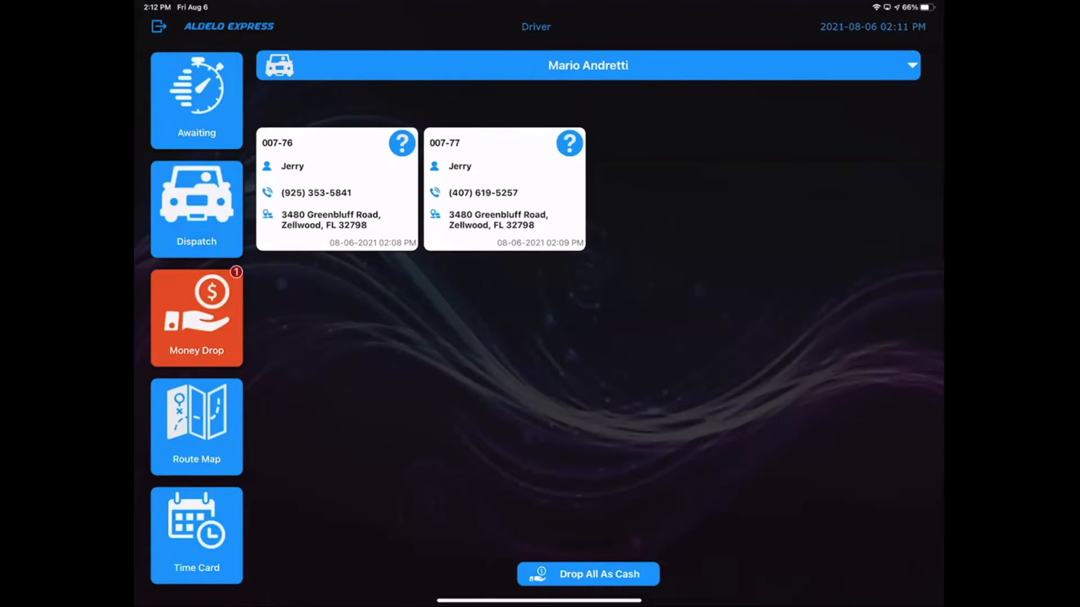
left_click(587, 574)
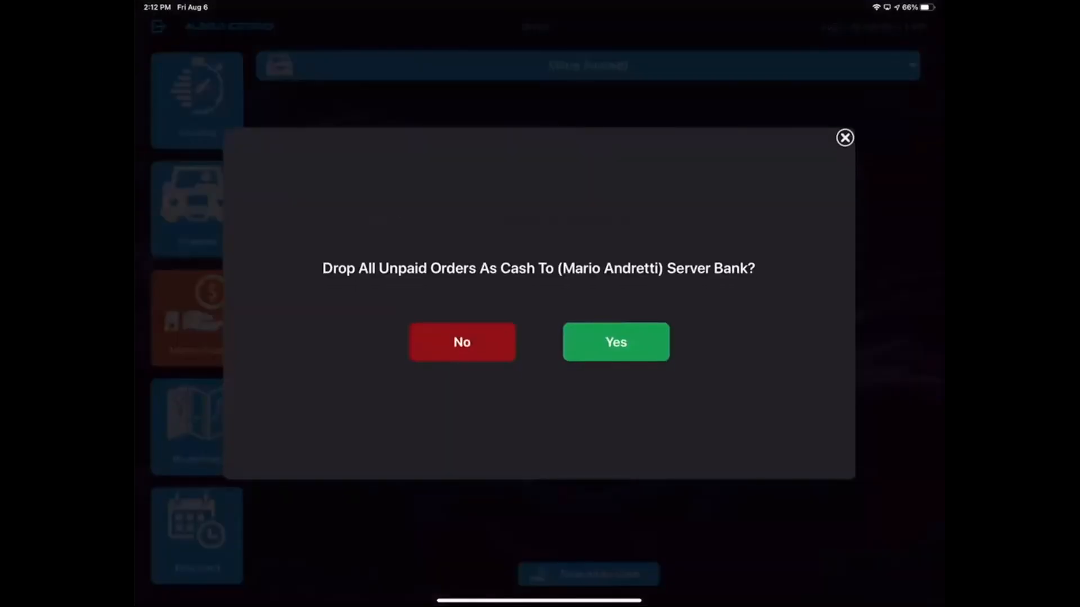
left_click(615, 342)
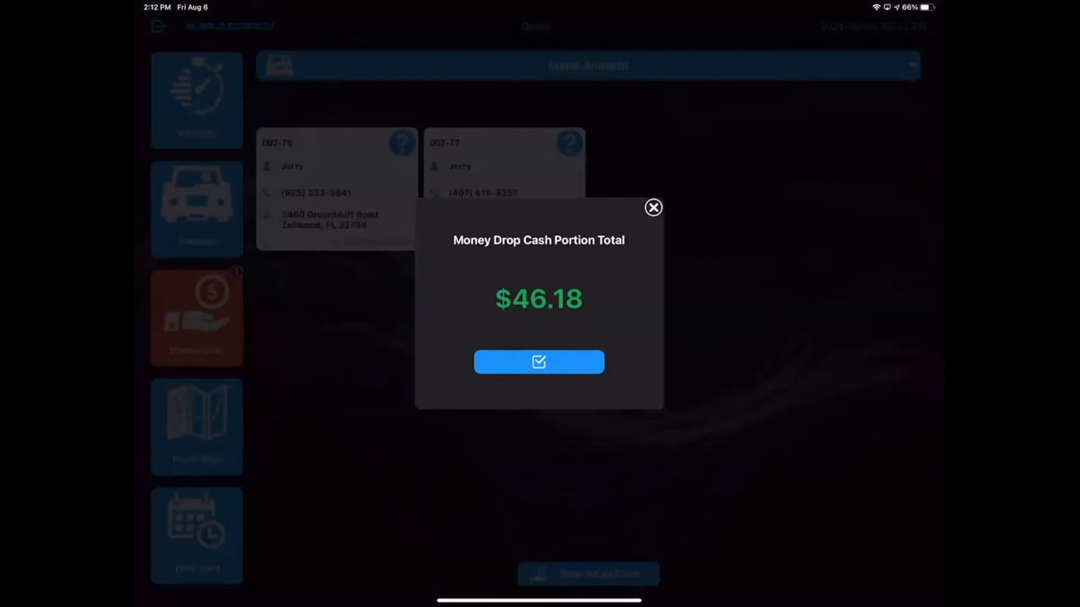
left_click(538, 361)
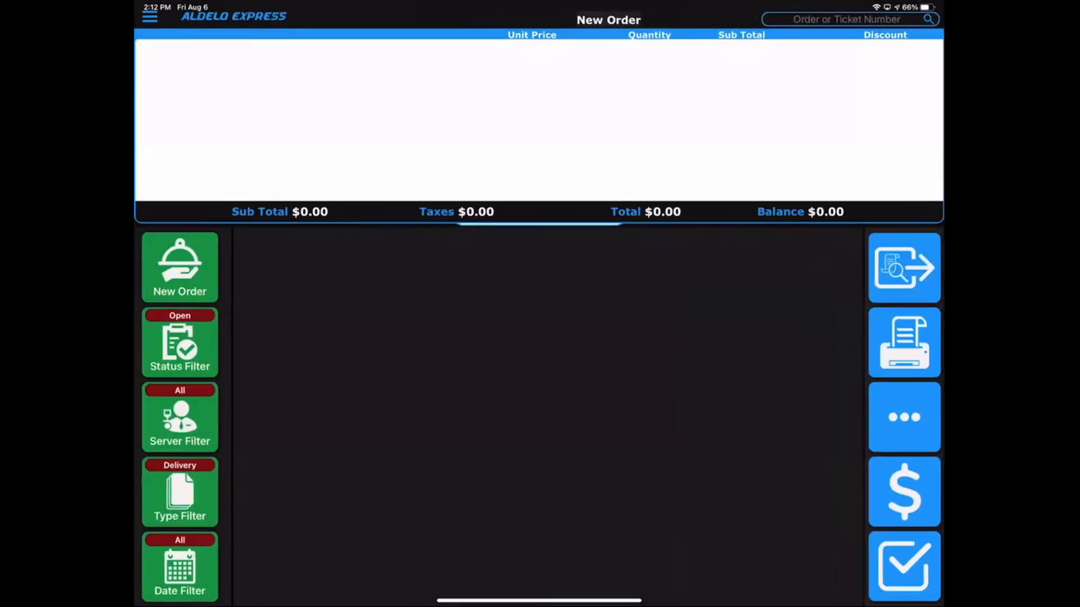
left_click(904, 416)
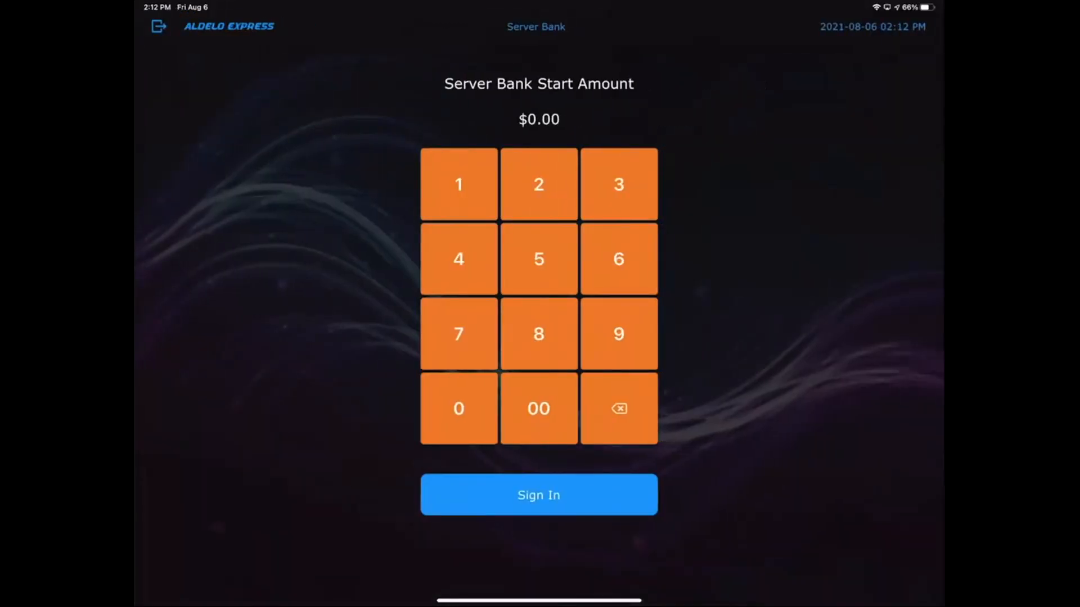
left_click(538, 495)
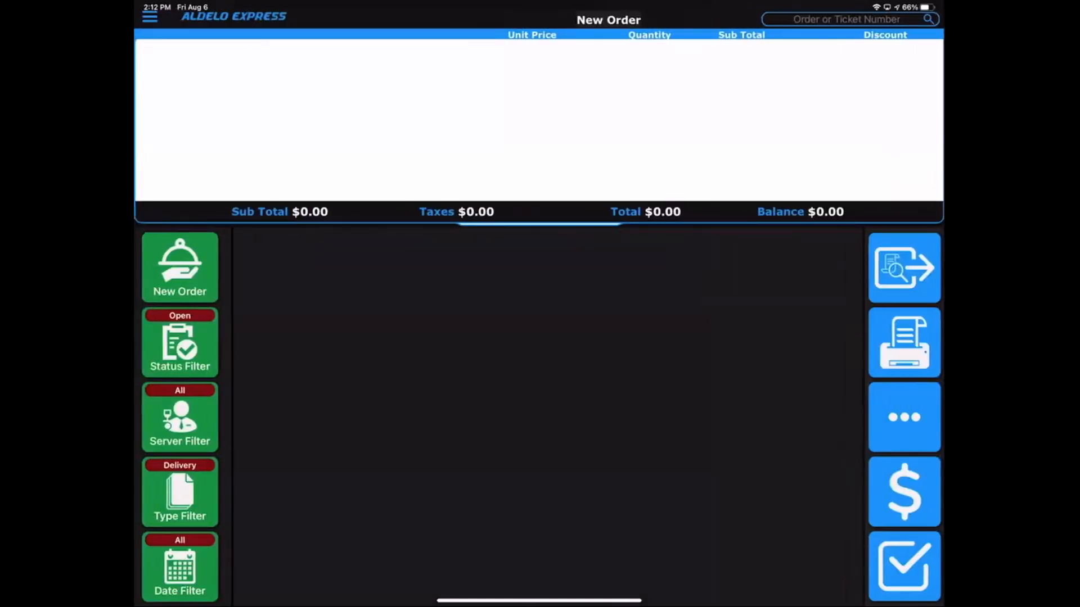
left_click(903, 491)
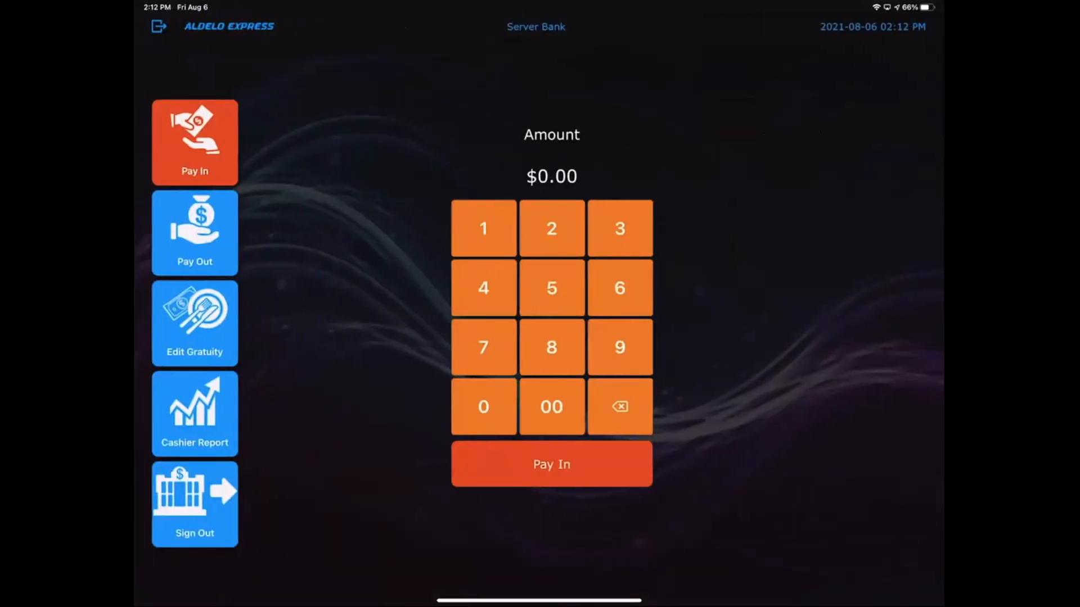
left_click(194, 413)
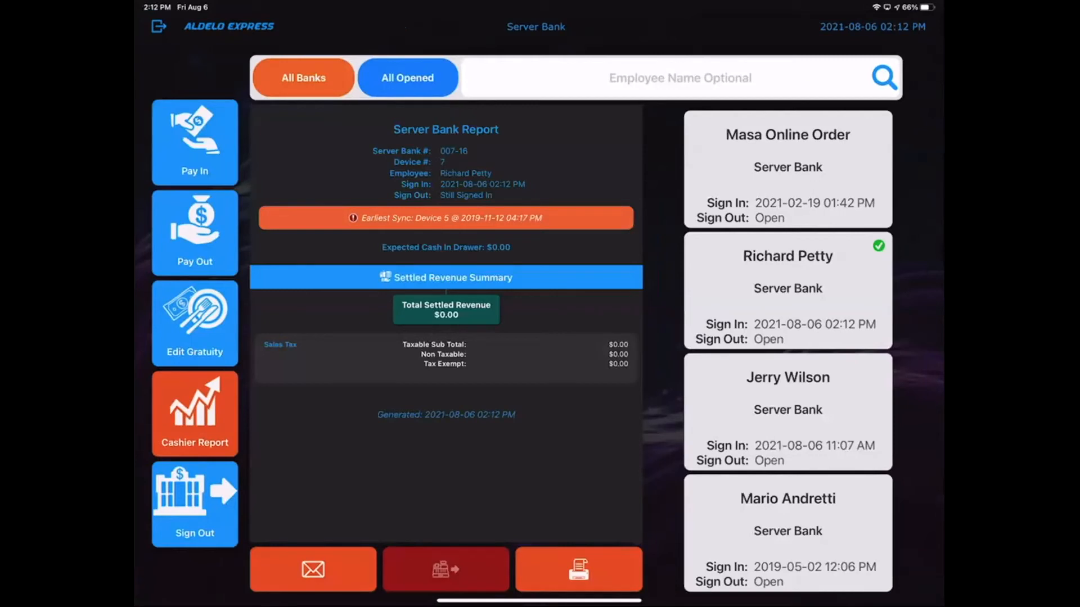
left_click(787, 533)
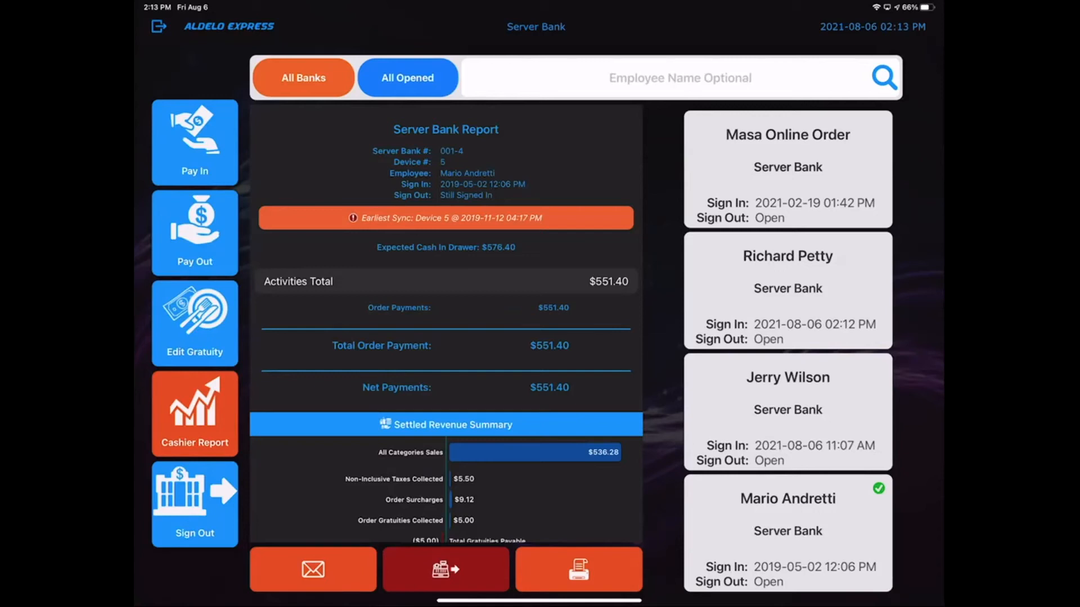
scroll("down", 3)
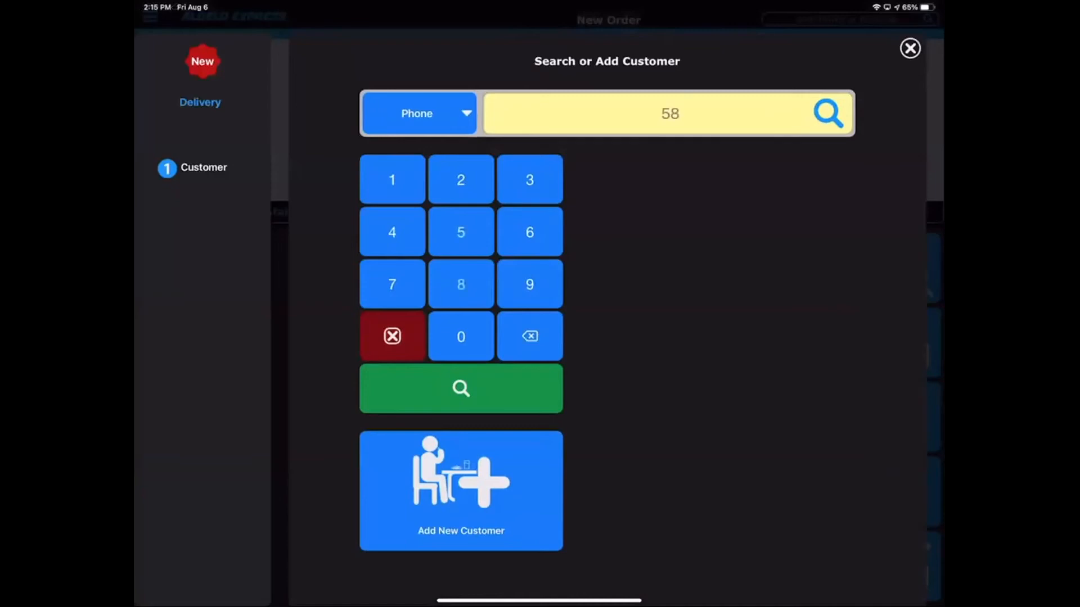
Put Artisan Baked Goods, Grab & Go and Egg & Cheddar on Jerry's order 007-78 and go to payment
left_click(460, 388)
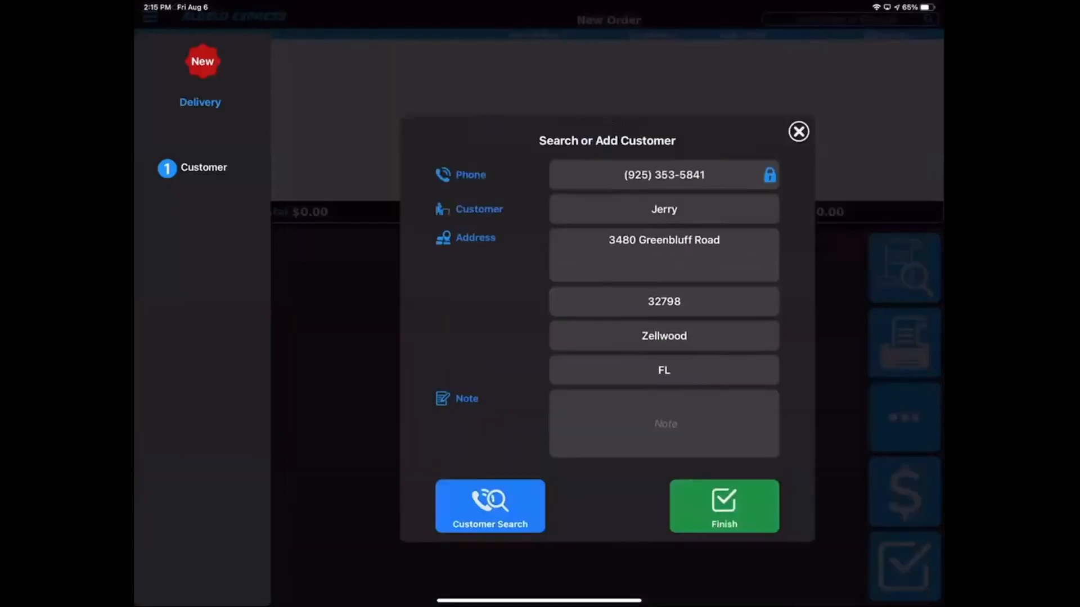
left_click(723, 505)
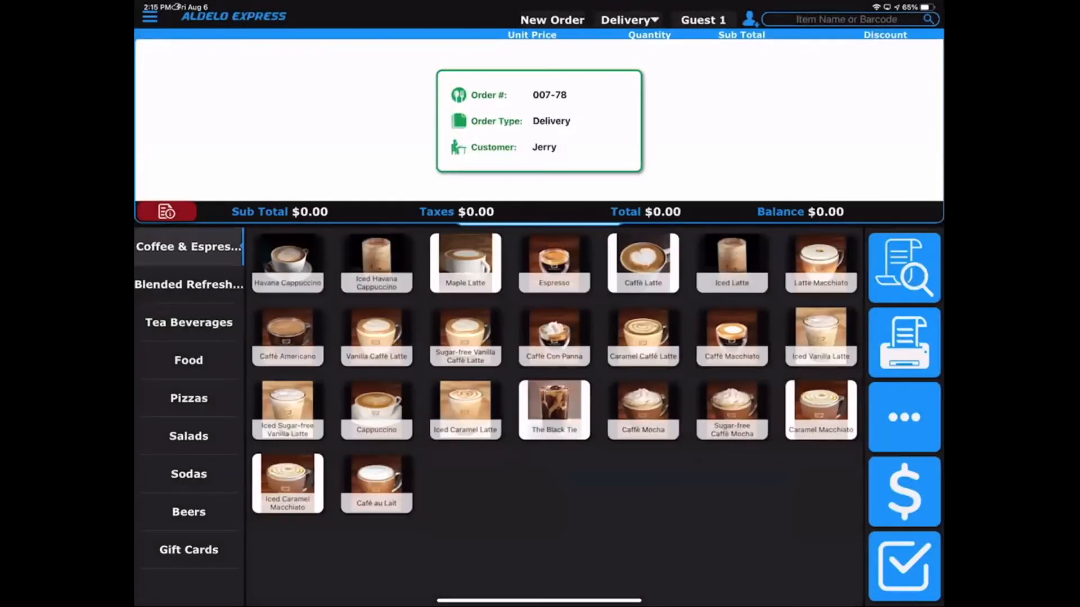
left_click(188, 360)
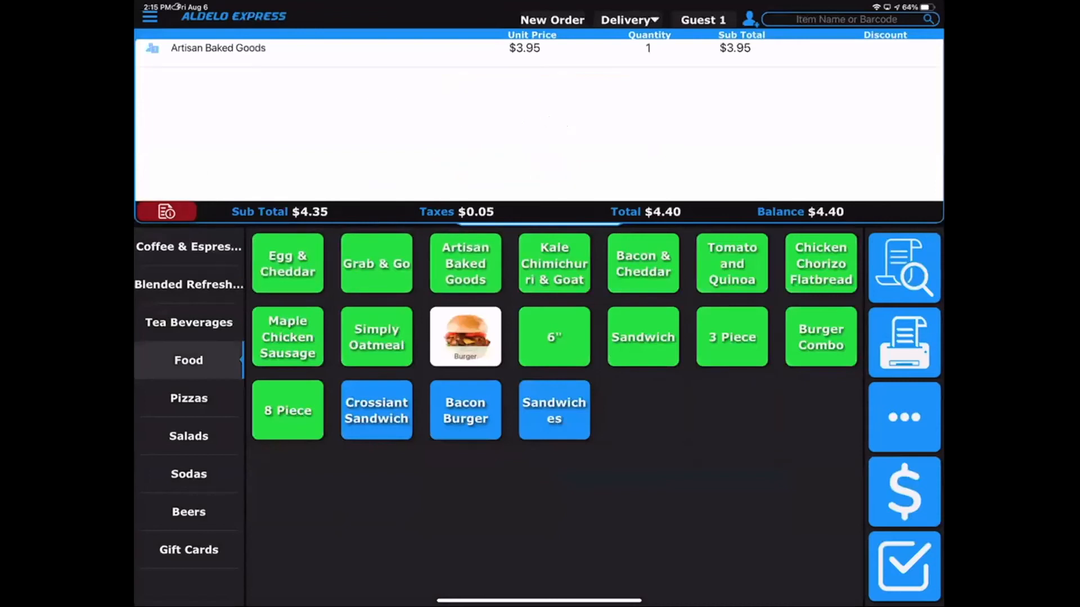
left_click(376, 263)
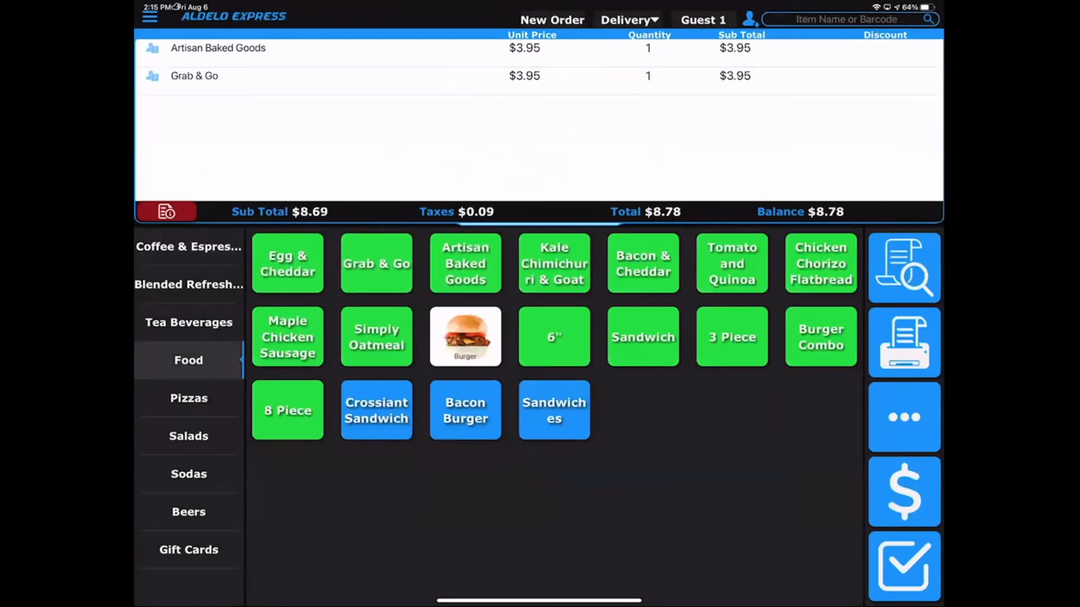
left_click(287, 263)
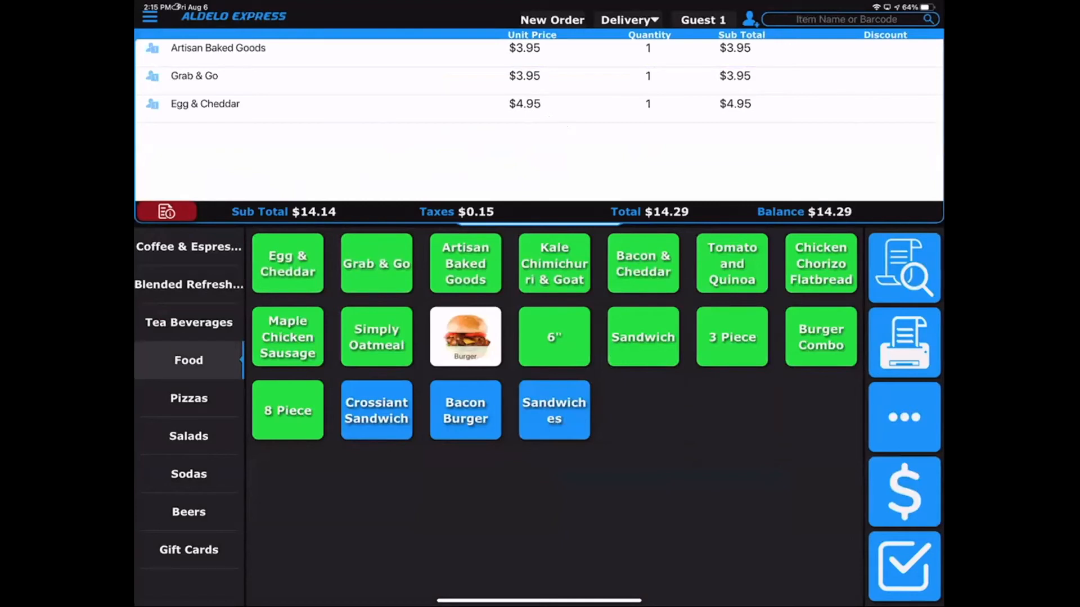
left_click(903, 492)
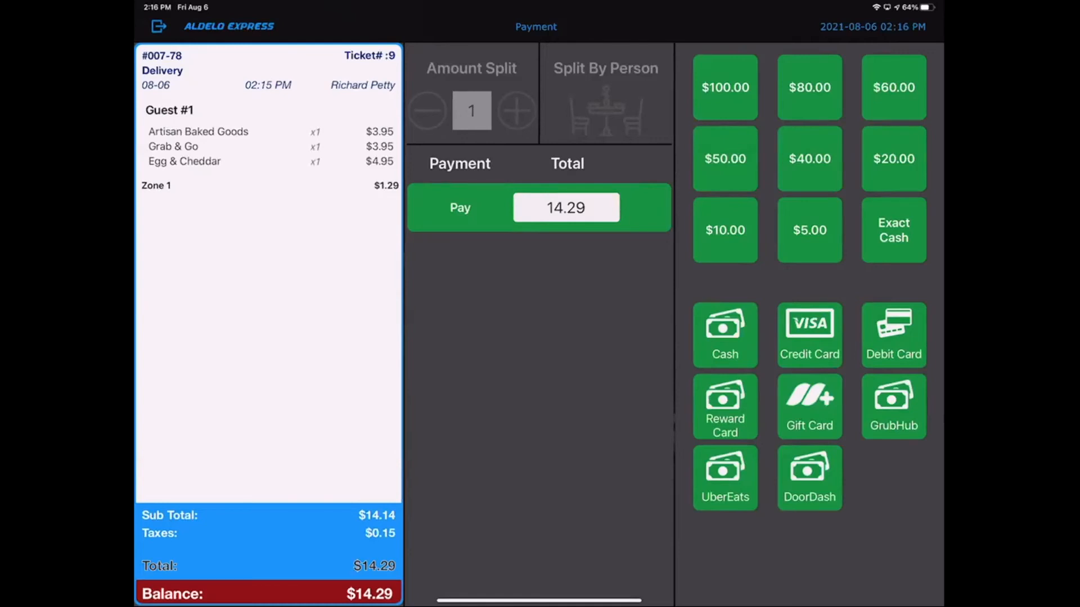
Pay the $14.29 balance on order 007-78 and sign back in to the driver screen
left_click(892, 229)
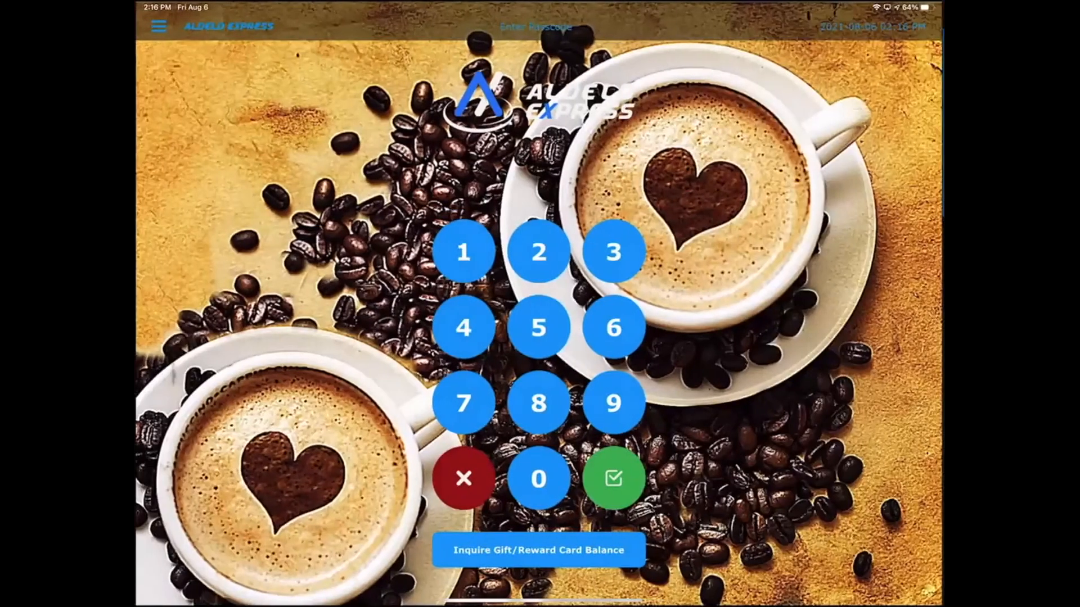
left_click(612, 478)
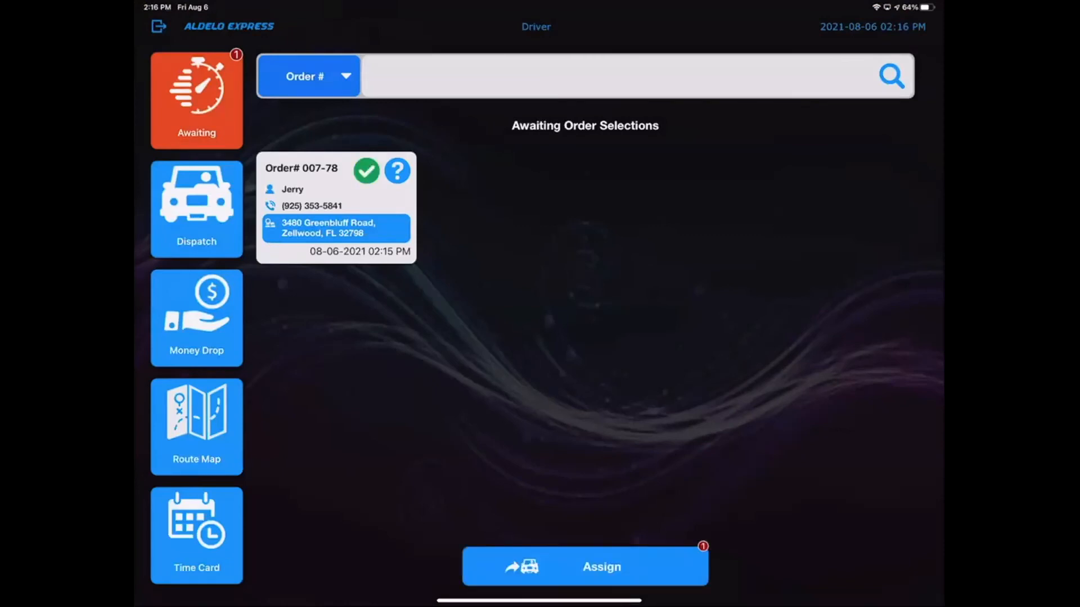
Assign order 007-78 to Mario Andretti and review his Dispatch and Money Drop lists
left_click(584, 566)
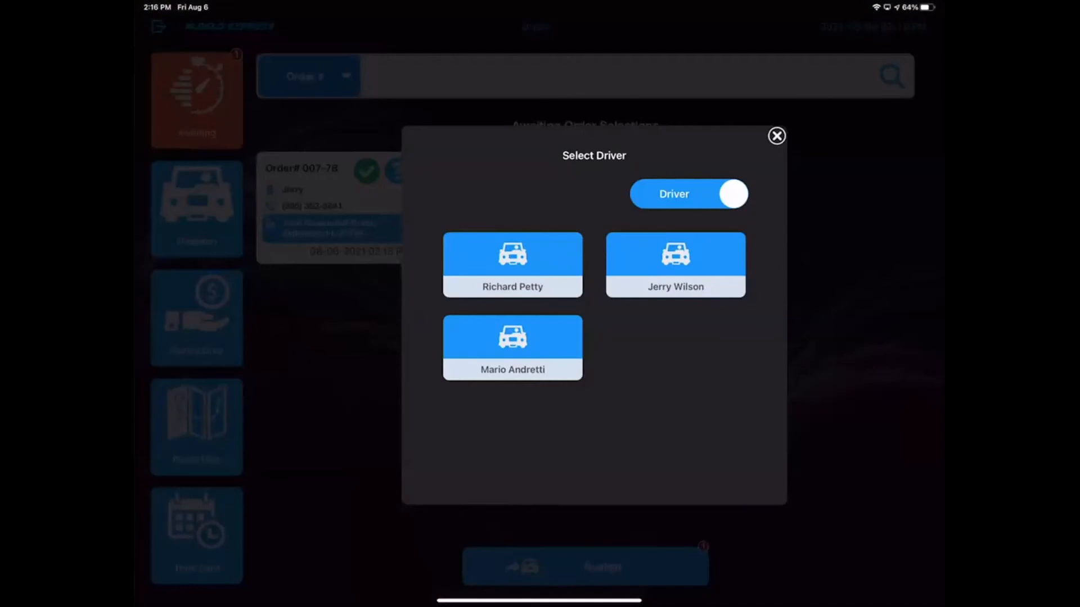
left_click(513, 348)
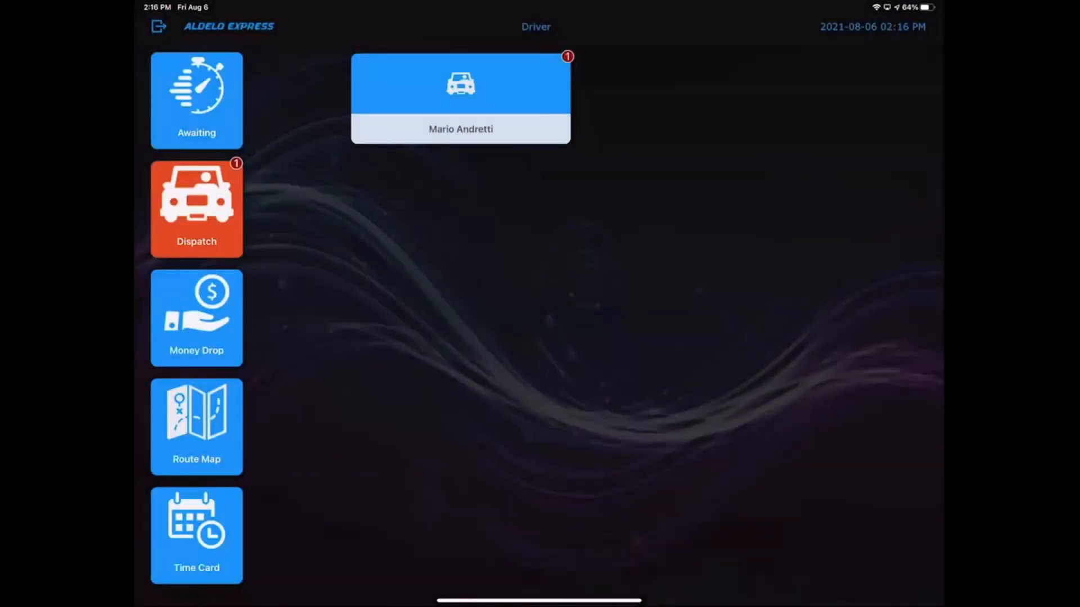
left_click(460, 98)
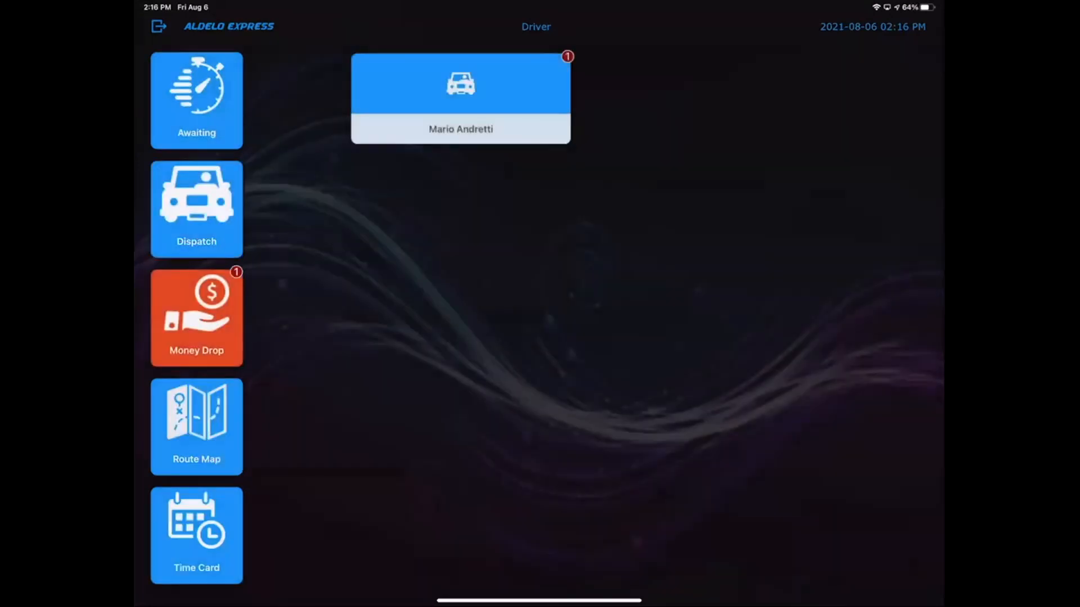
left_click(459, 97)
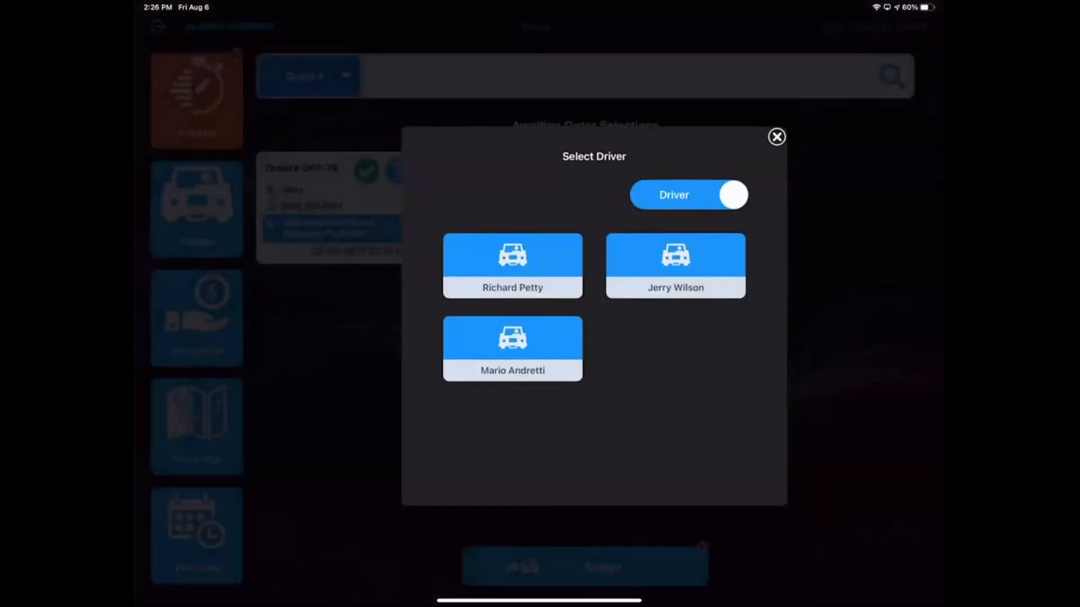
Assign the awaiting order to Mario Andretti and email his driver dispatch report to him
left_click(776, 137)
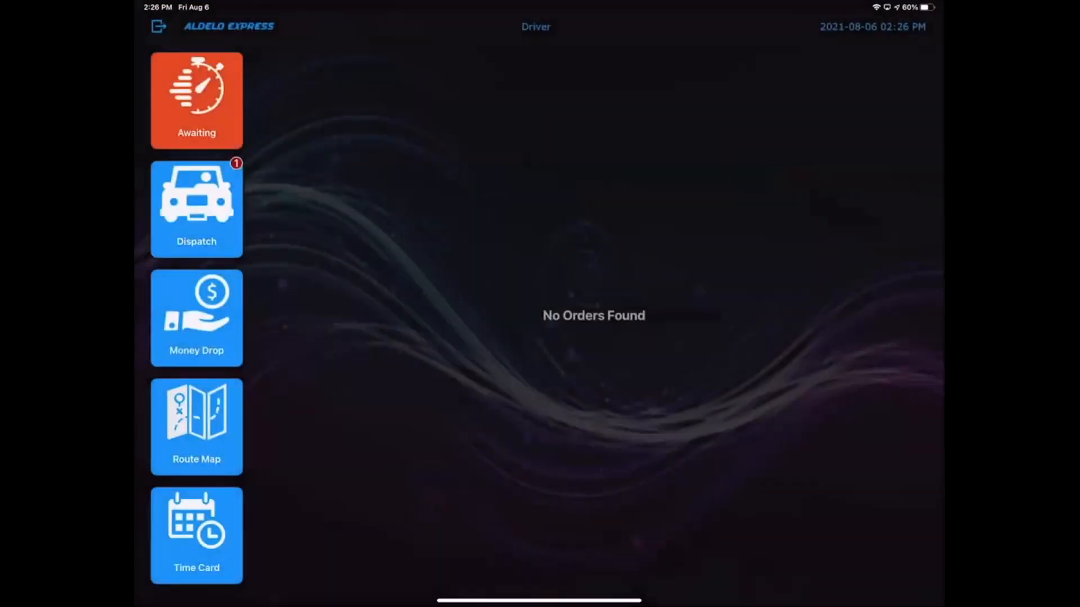
left_click(196, 209)
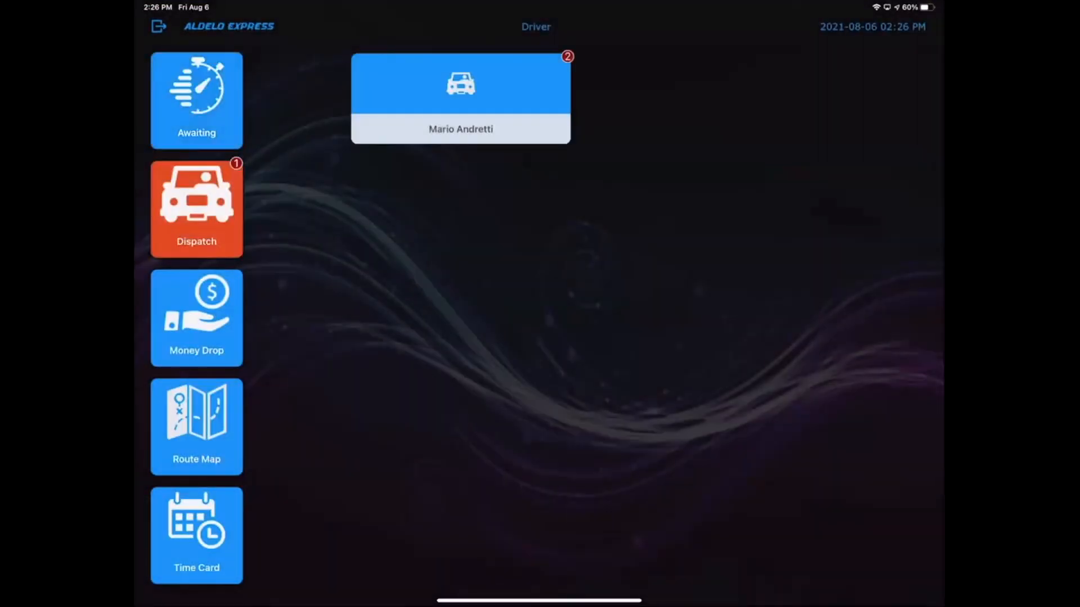
left_click(460, 99)
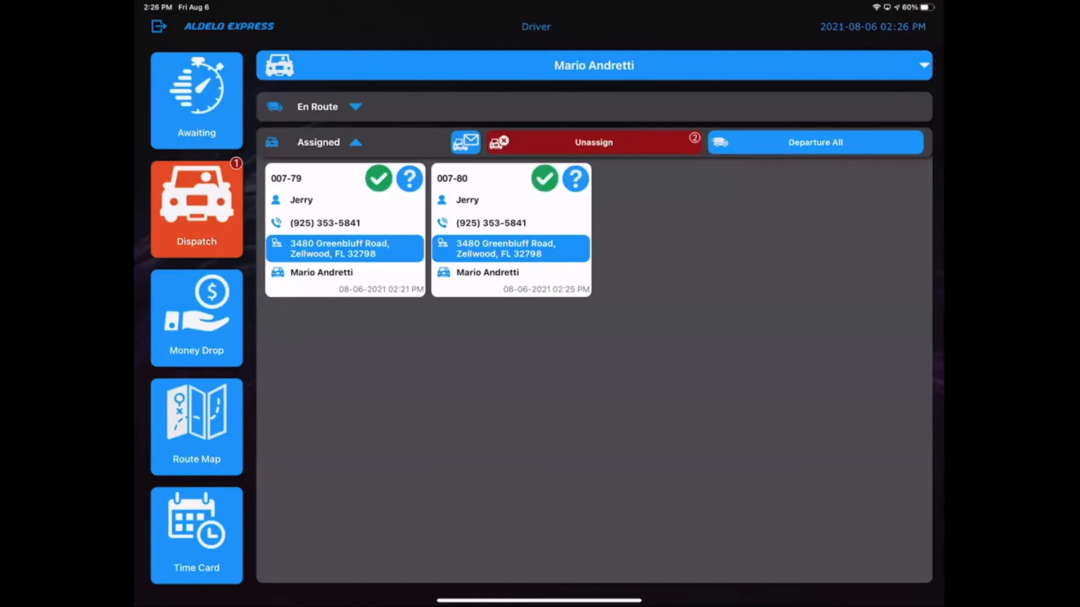
left_click(465, 142)
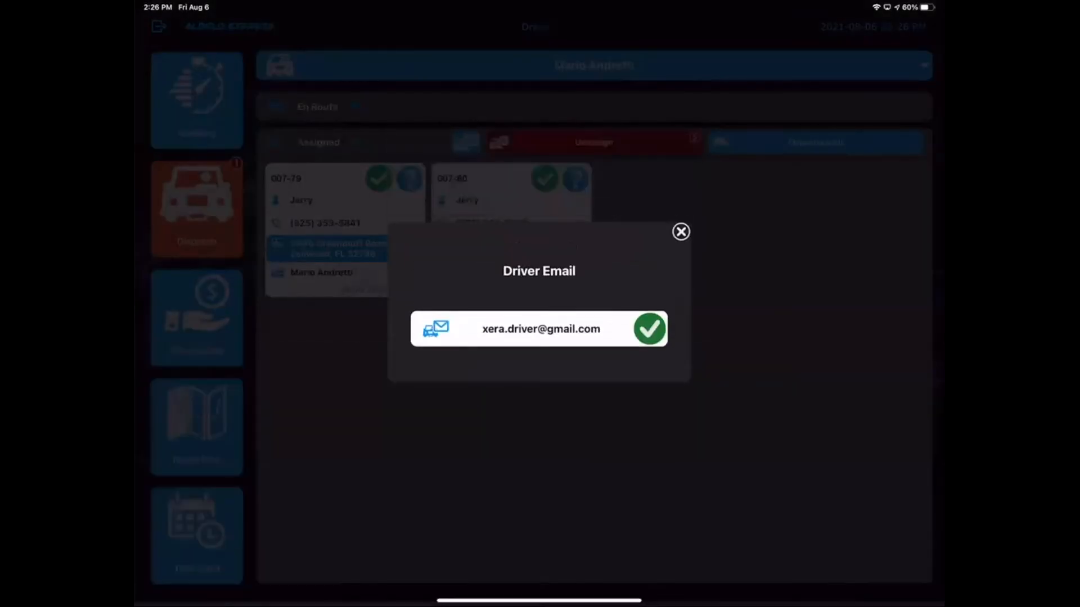
left_click(648, 328)
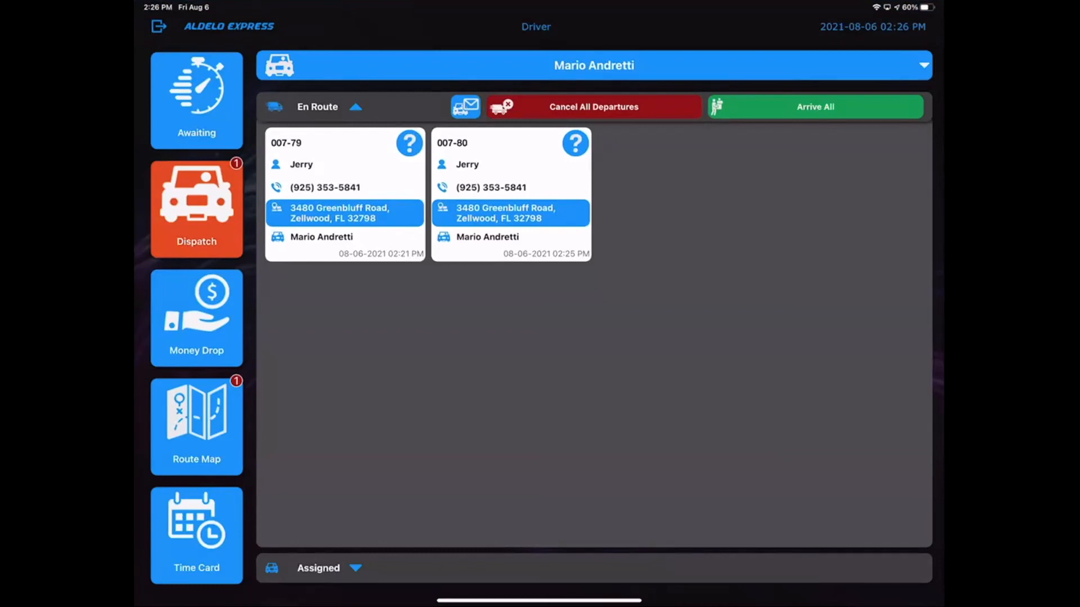
In Mail, open the newest dispatch email and follow its link to the driver dispatch report
scroll("up", 3)
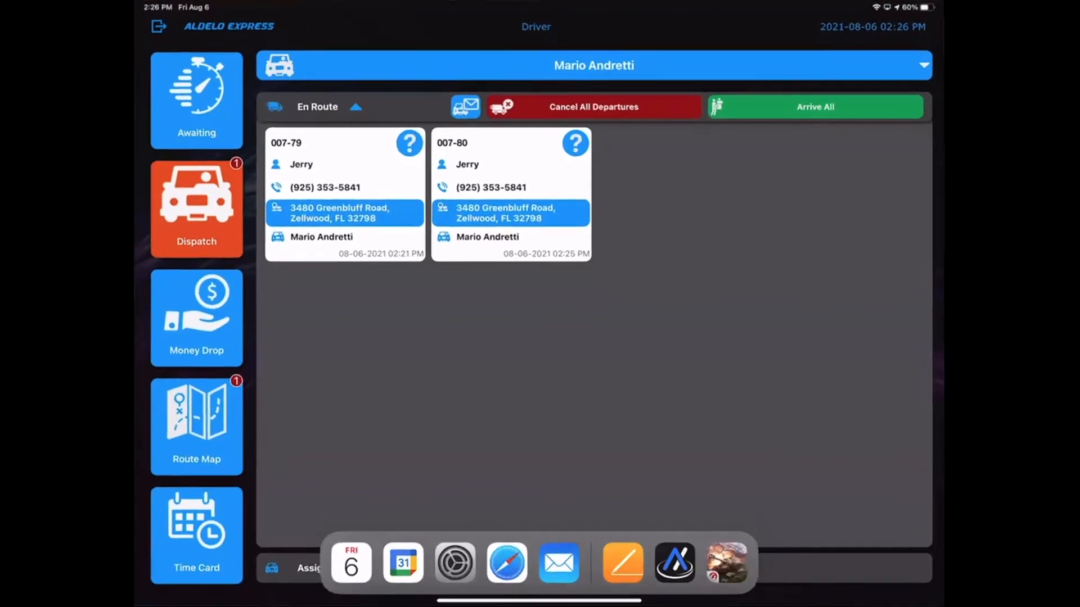
left_click(559, 563)
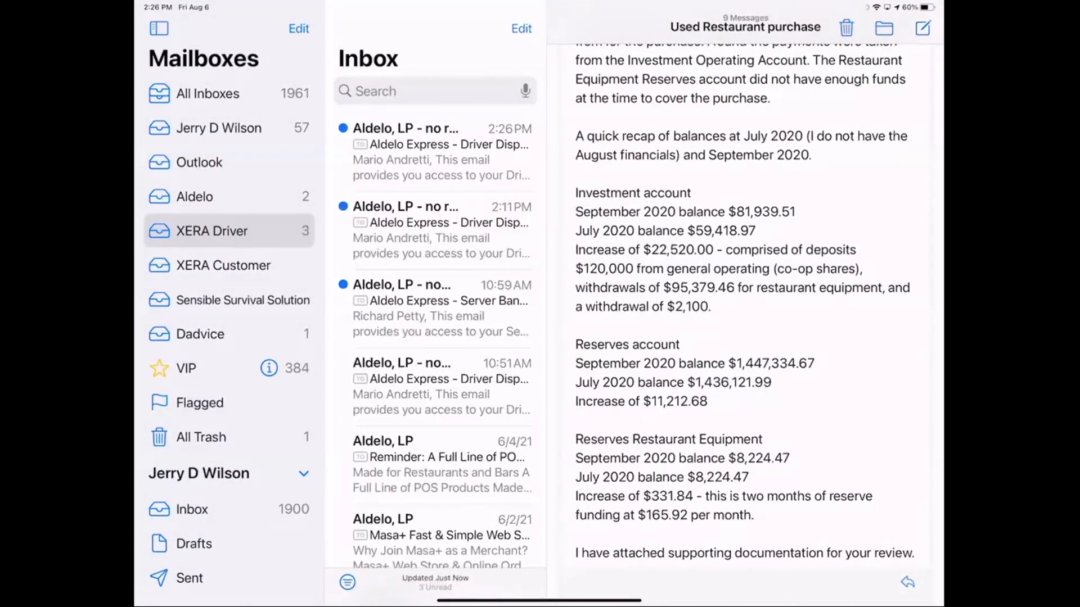
left_click(434, 152)
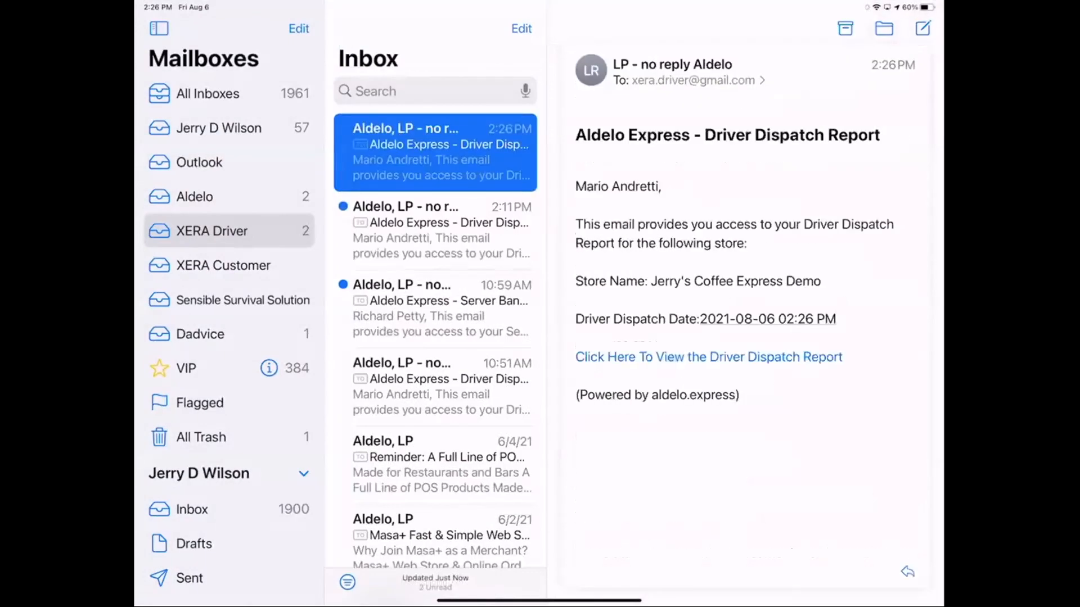
left_click(708, 357)
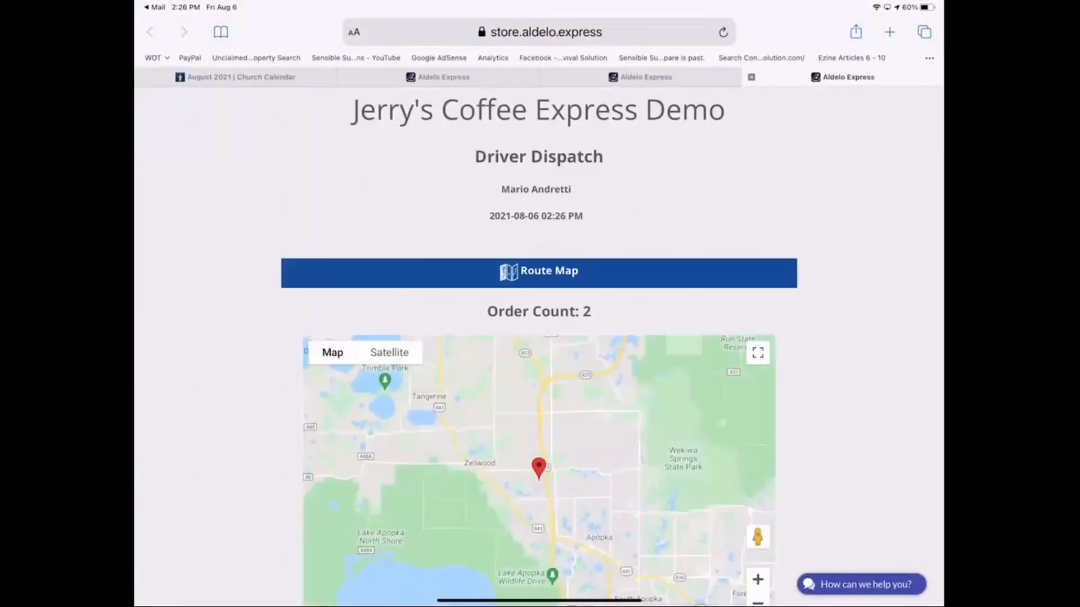
scroll("down", 3)
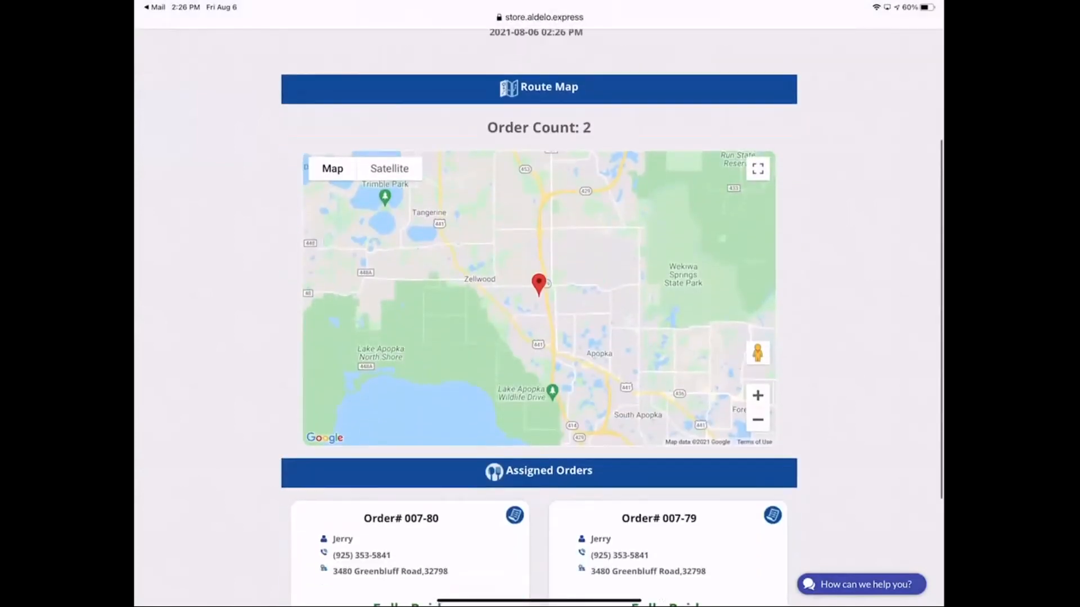
scroll("down", 3)
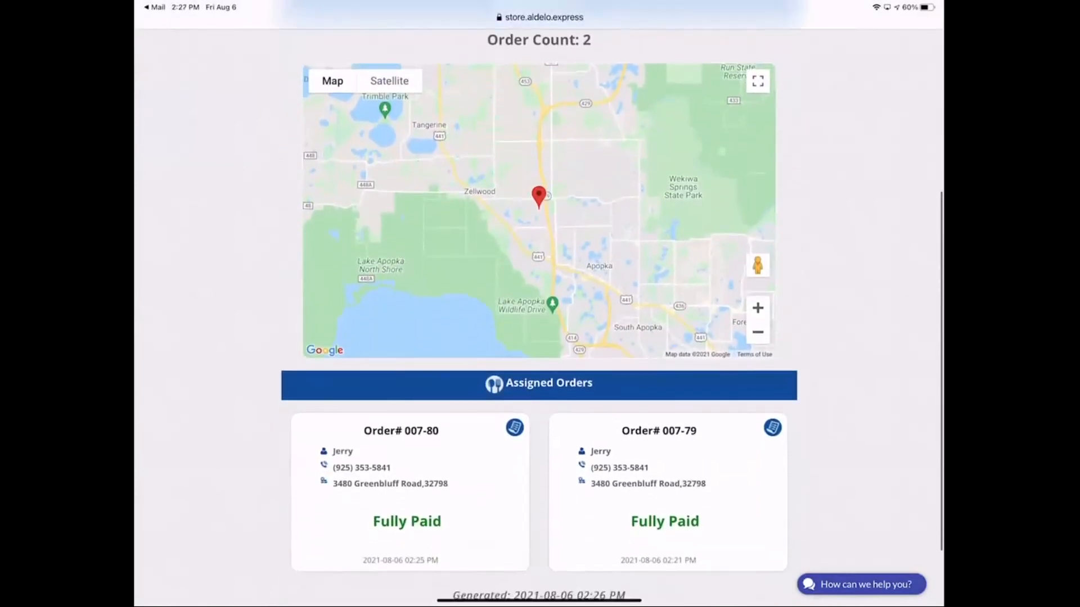
scroll("down", 3)
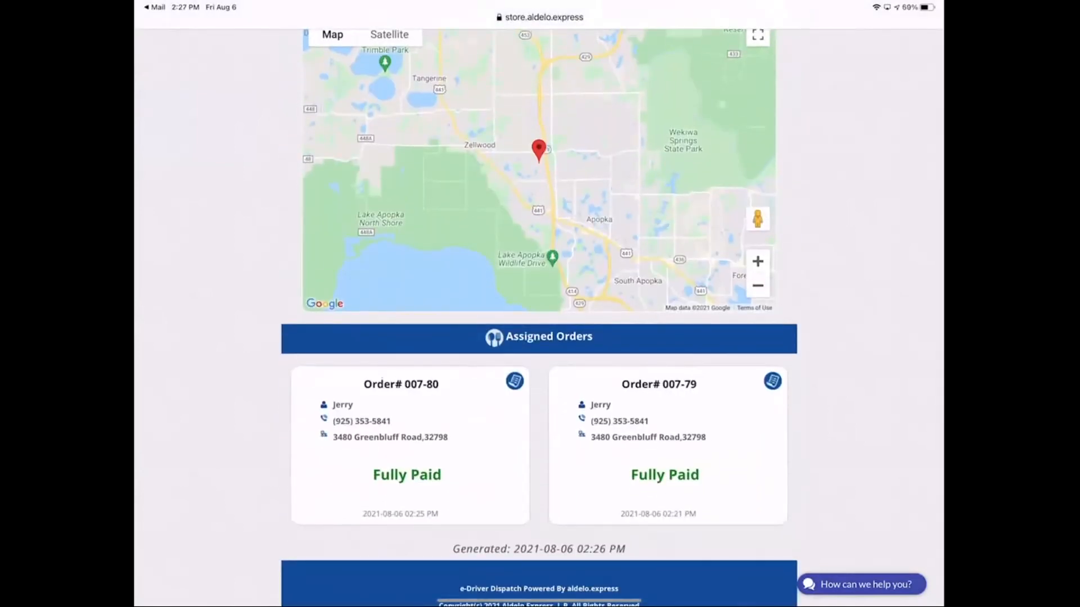
scroll("up", 3)
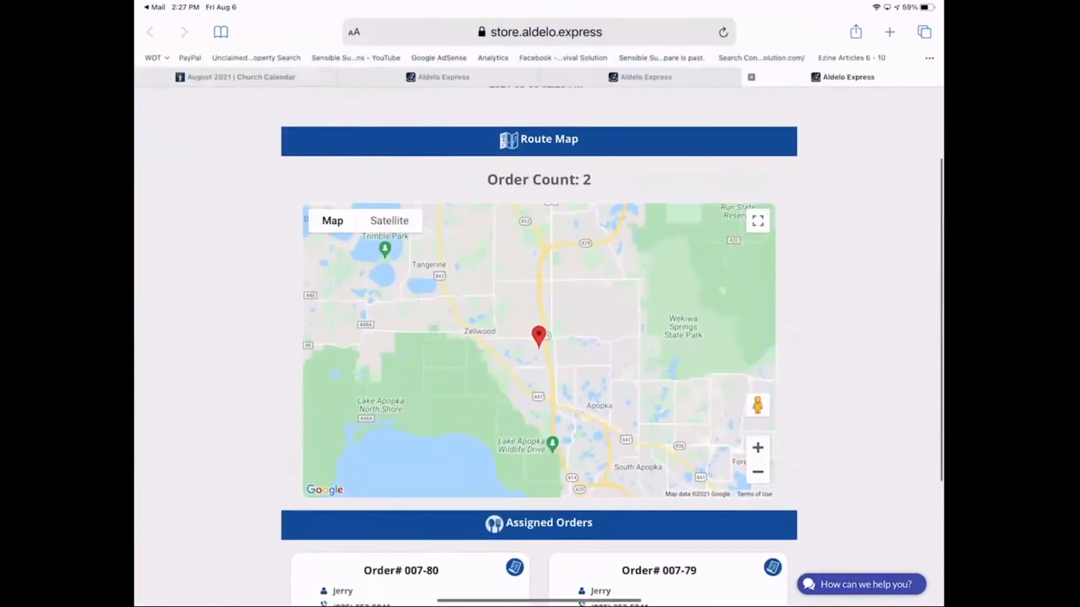
scroll("up", 3)
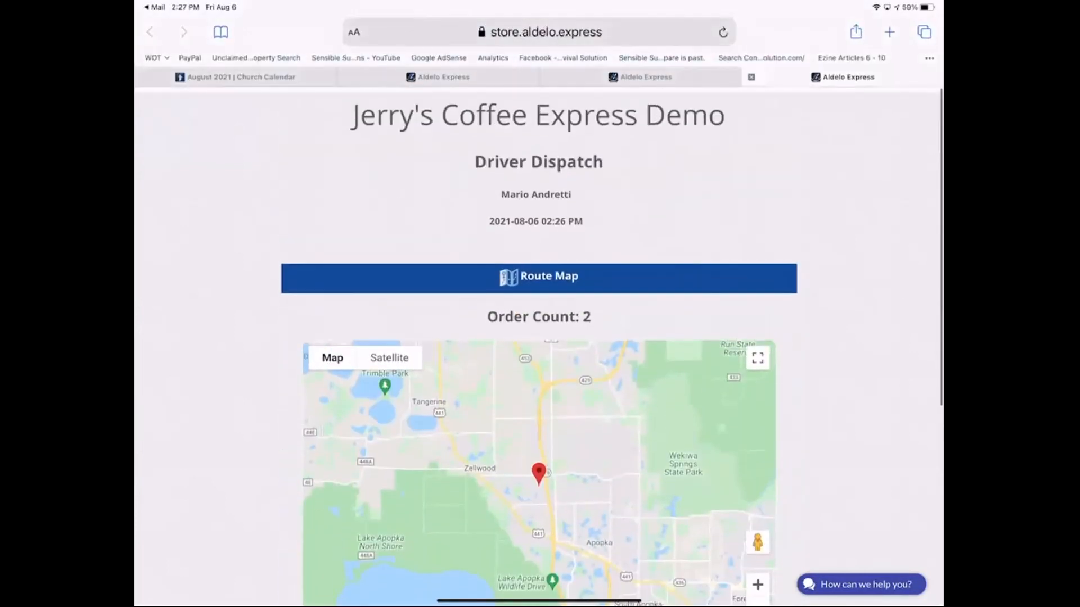
scroll("down", 3)
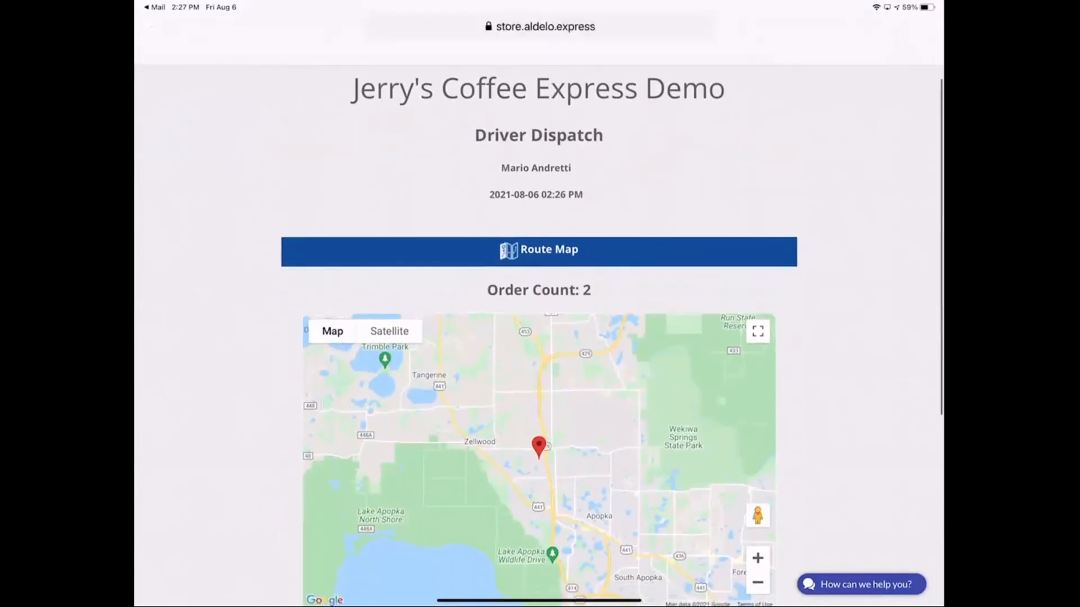
scroll("down", 3)
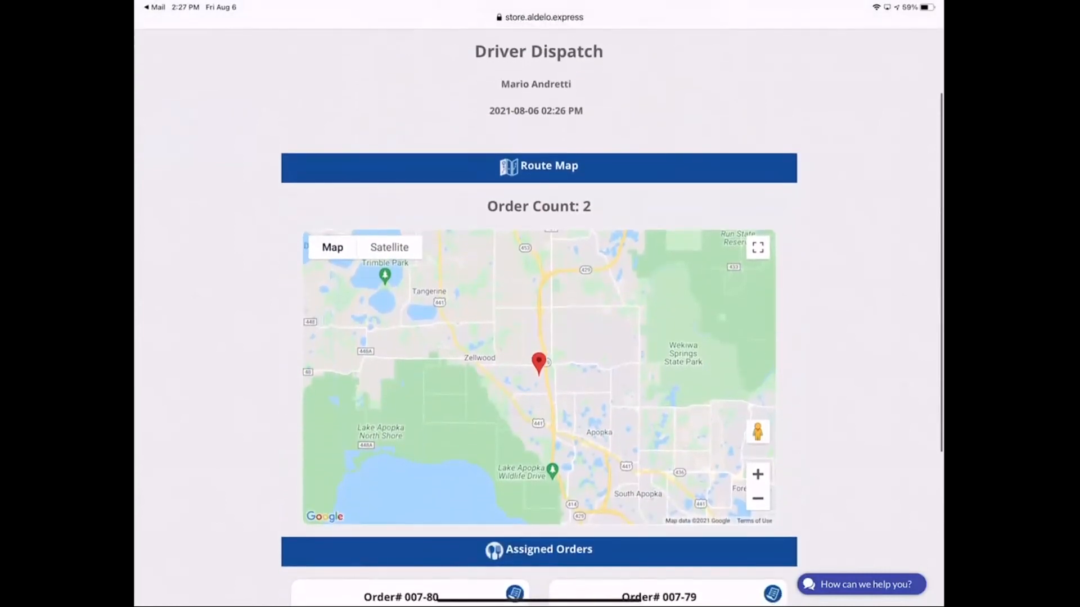
scroll("down", 3)
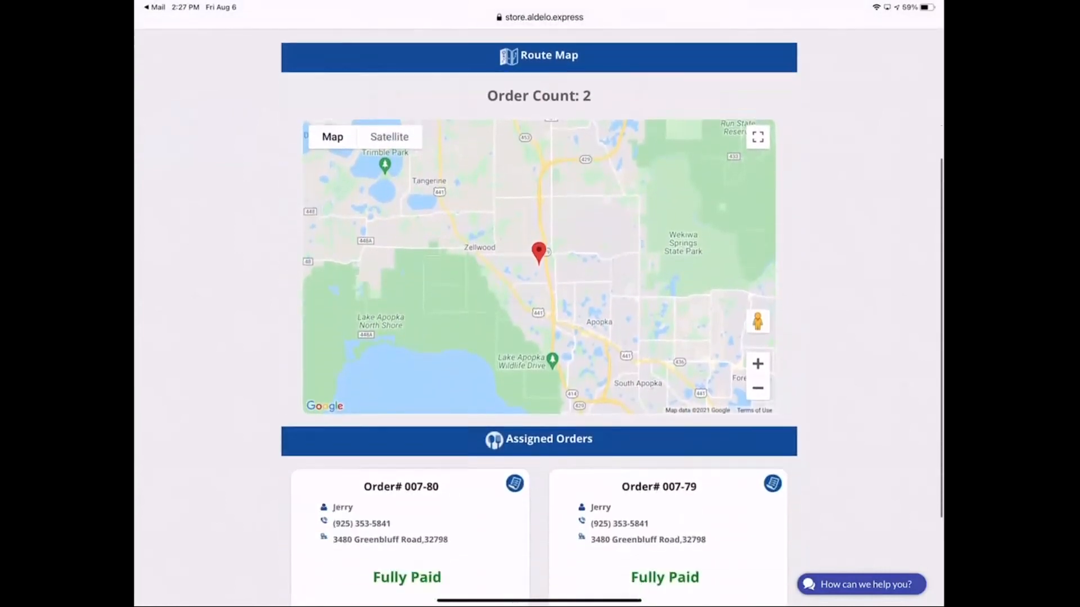
scroll("down", 3)
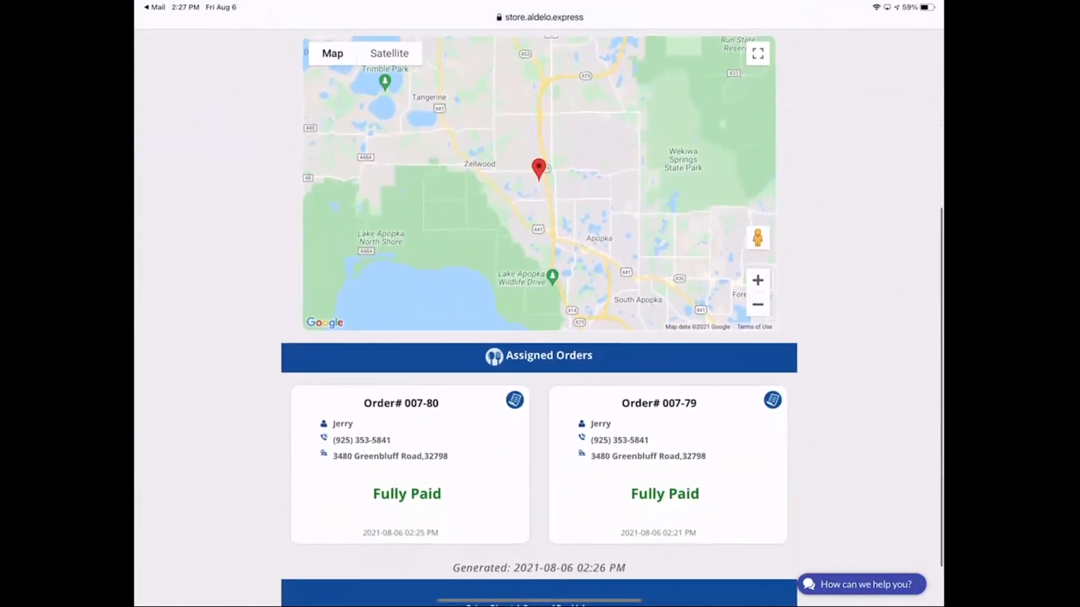
scroll("down", 3)
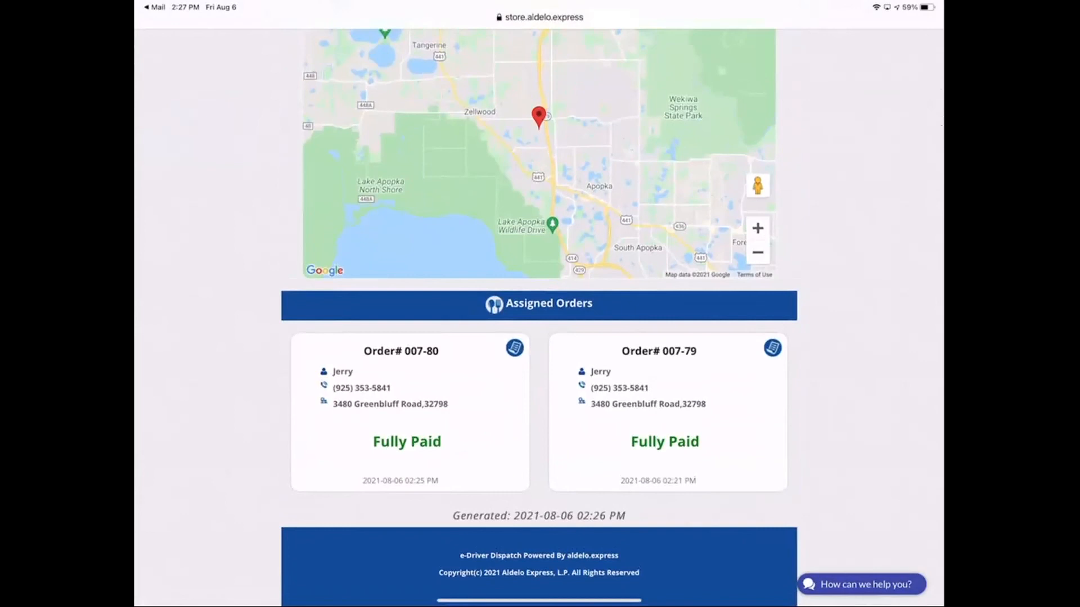
left_click(514, 348)
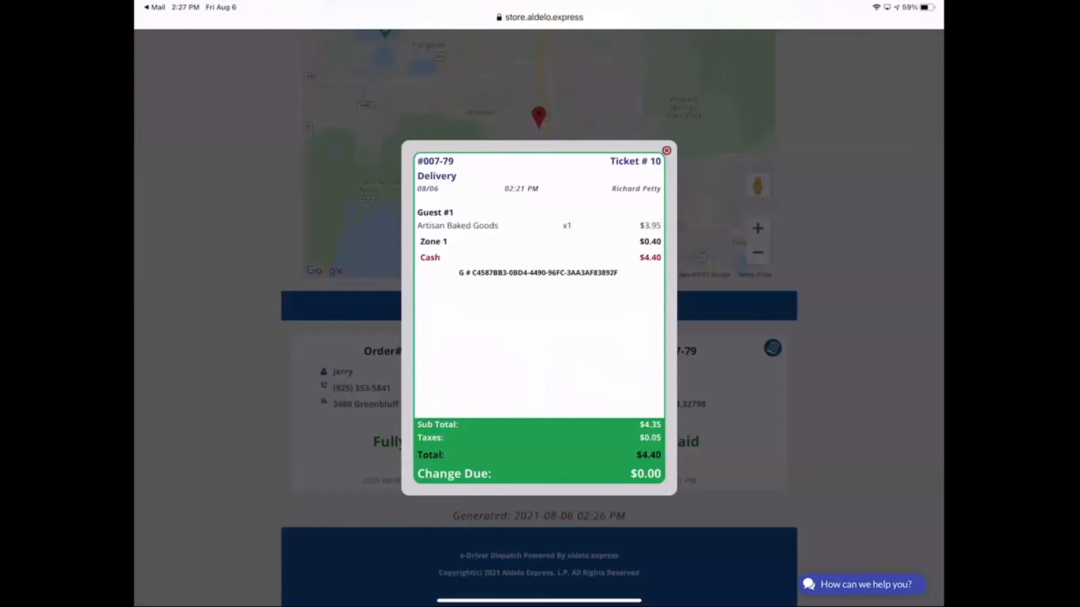
left_click(664, 150)
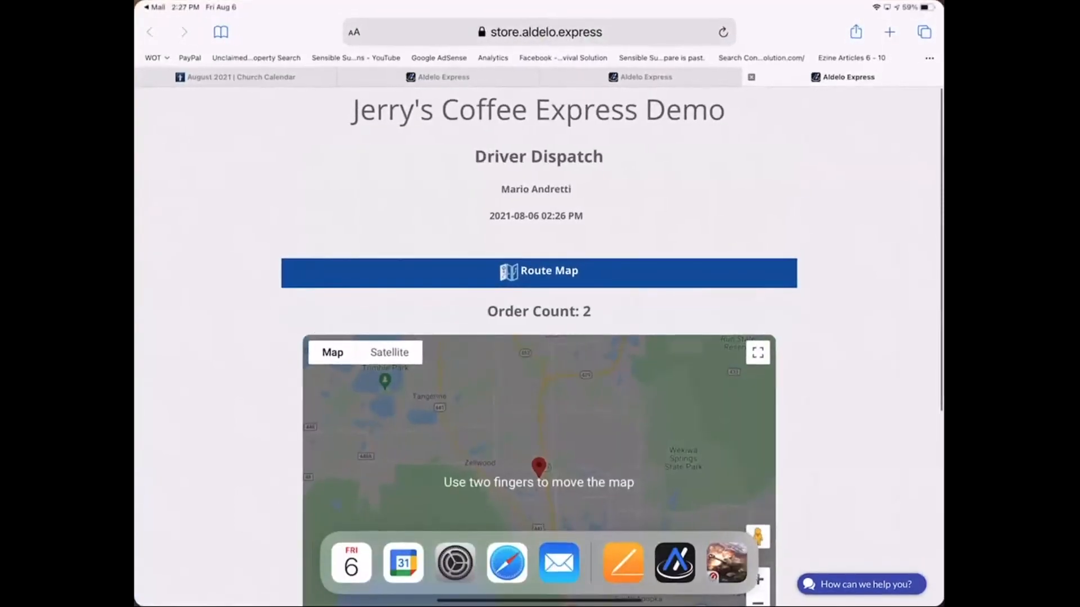
Mark all of Mario Andretti's en-route orders as arrived and leave the Driver screen
left_click(674, 562)
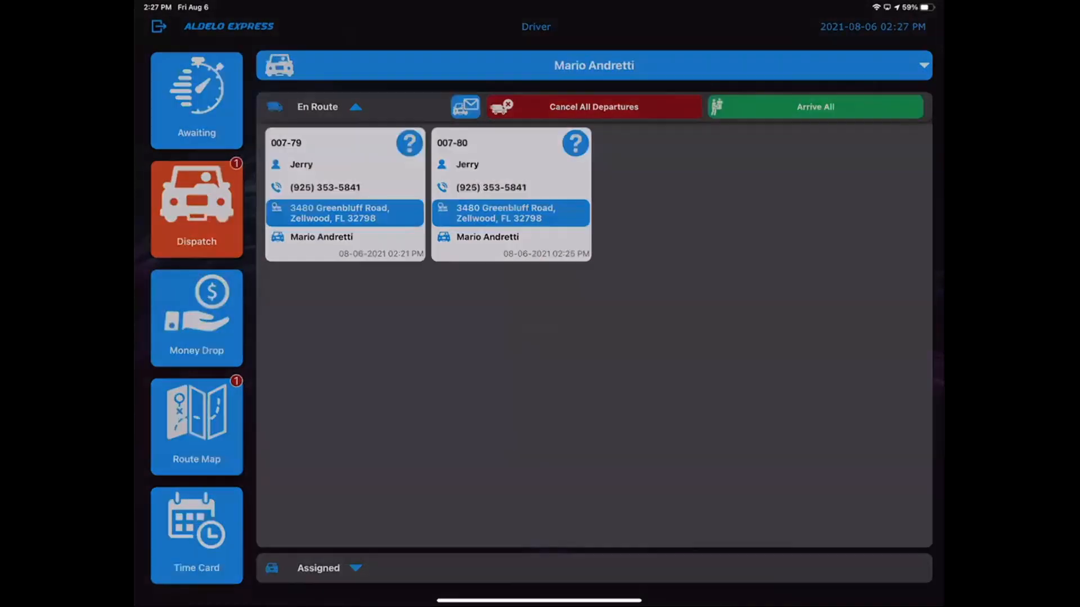
left_click(814, 107)
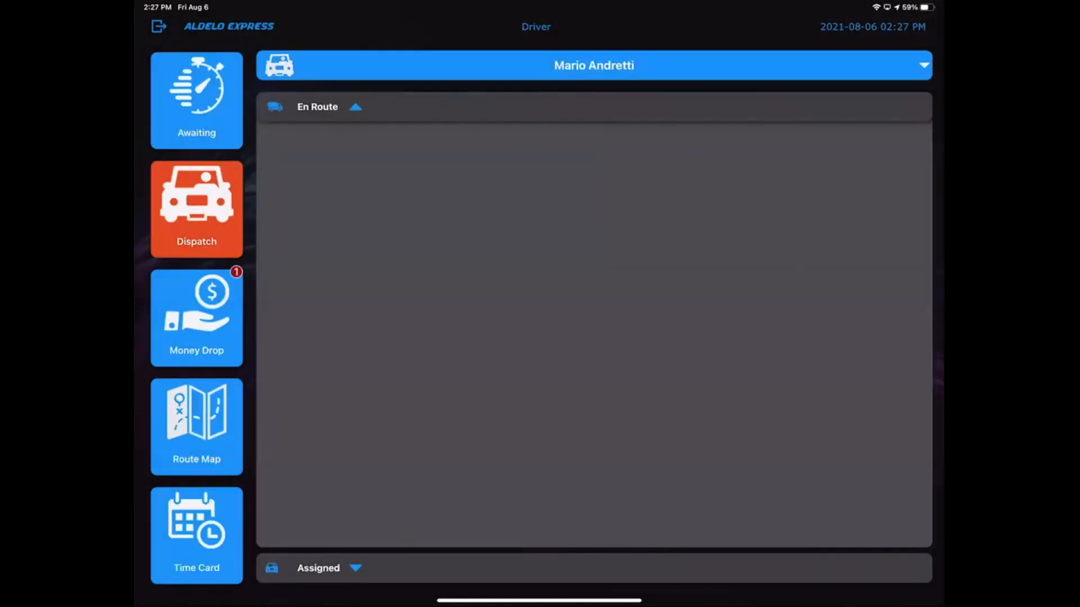
left_click(196, 318)
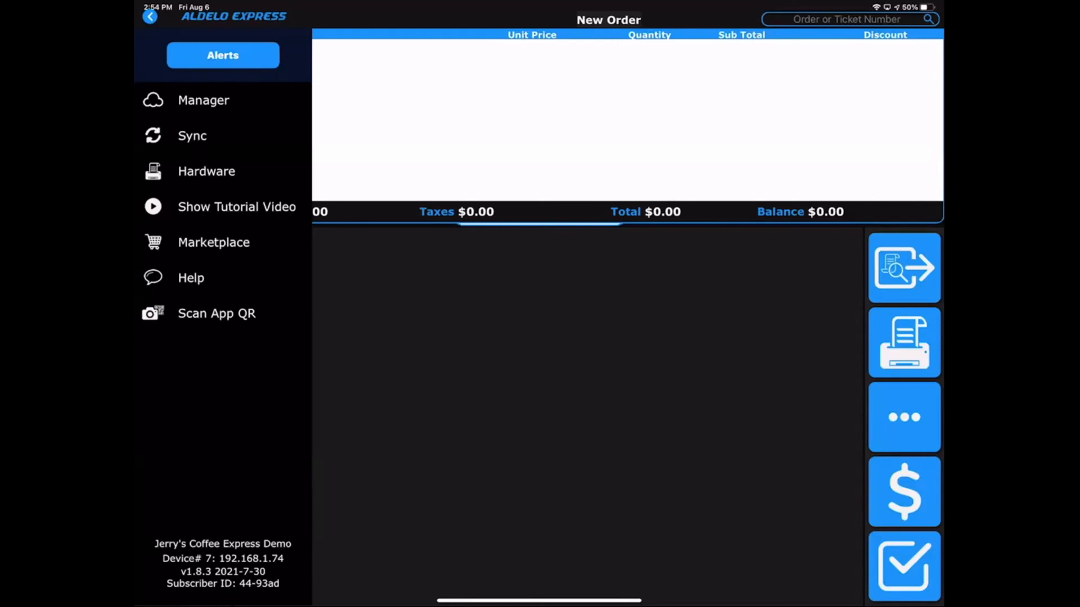
Filter the recall list to settled Delivery orders
left_click(149, 15)
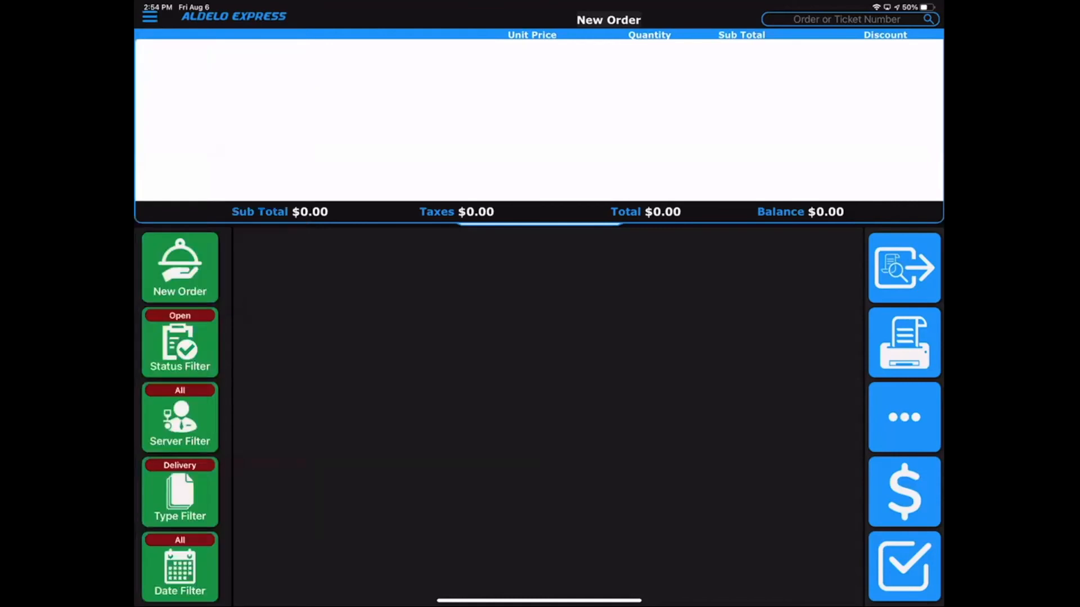
scroll("up", 3)
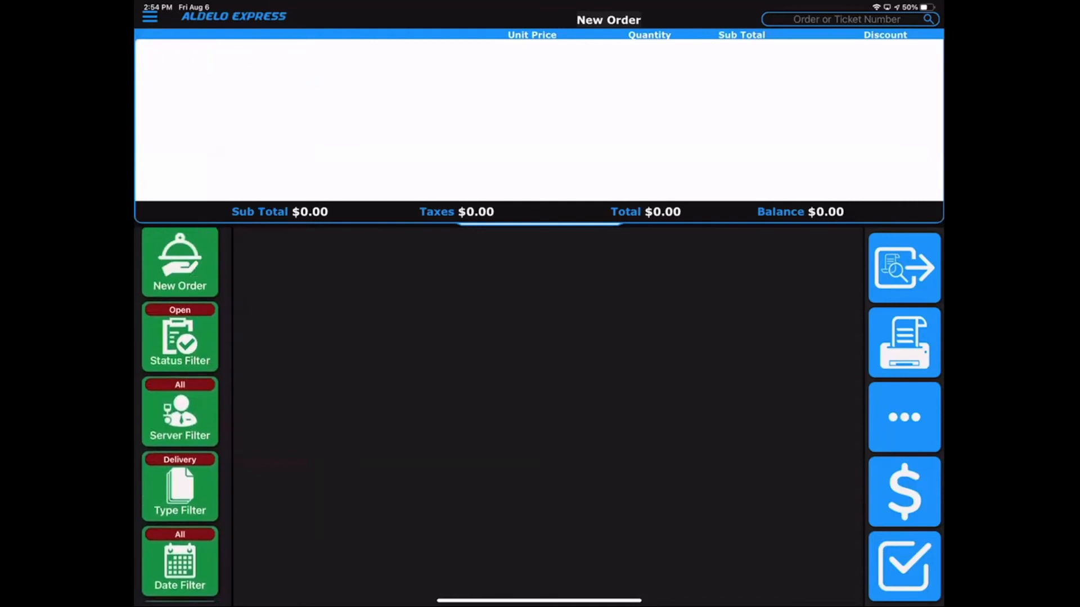
left_click(179, 262)
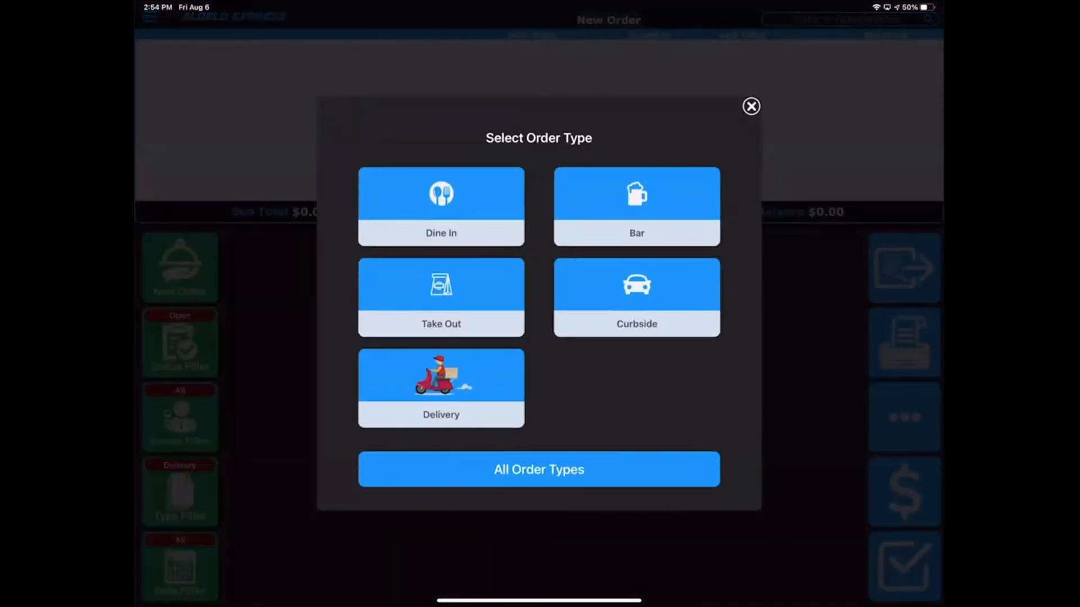
left_click(750, 106)
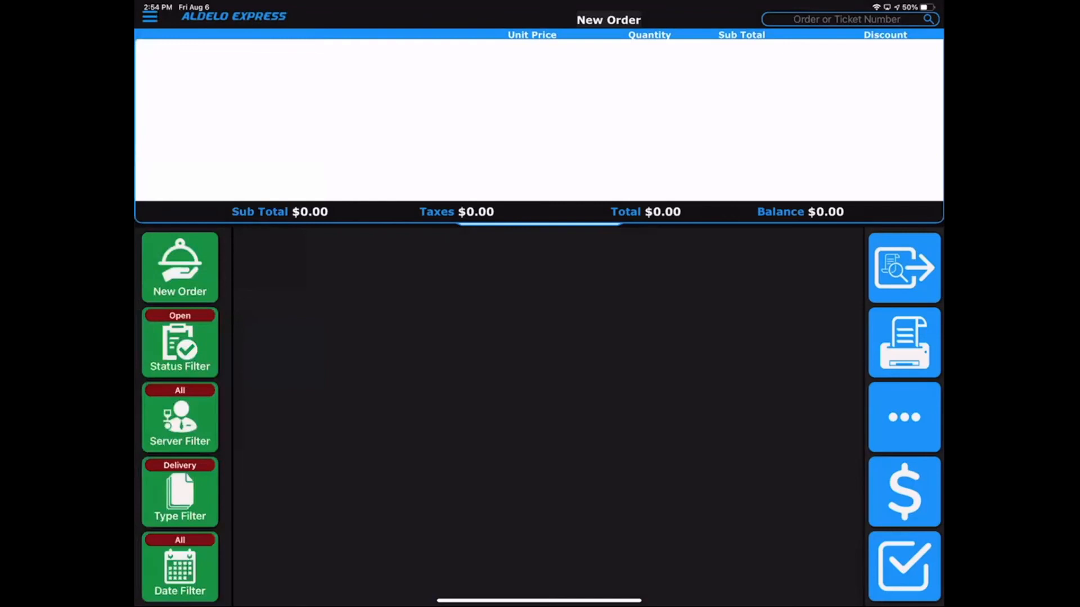
left_click(179, 342)
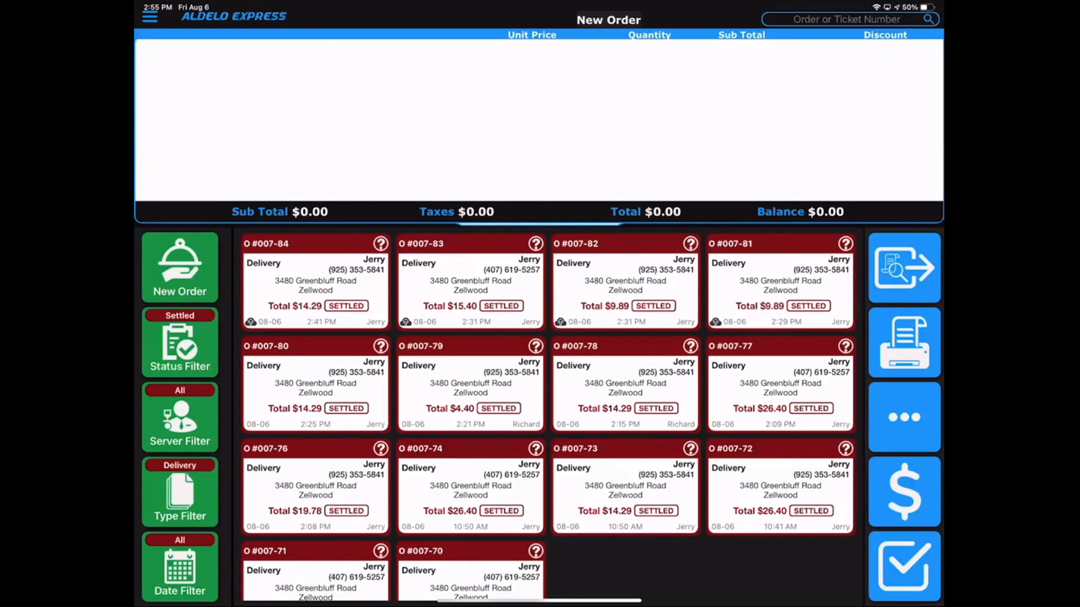
left_click(179, 416)
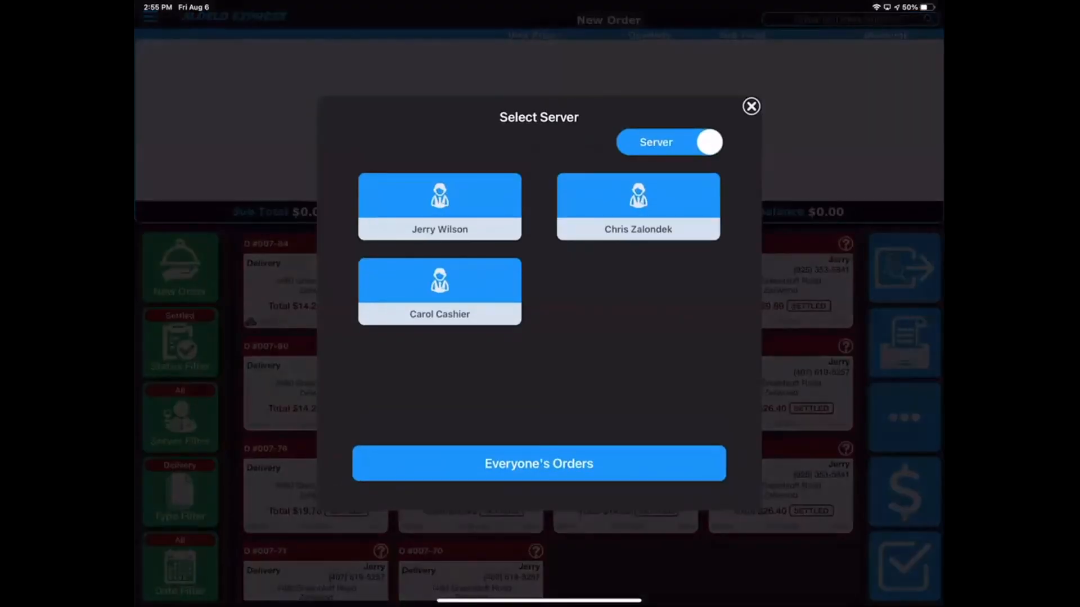
left_click(439, 206)
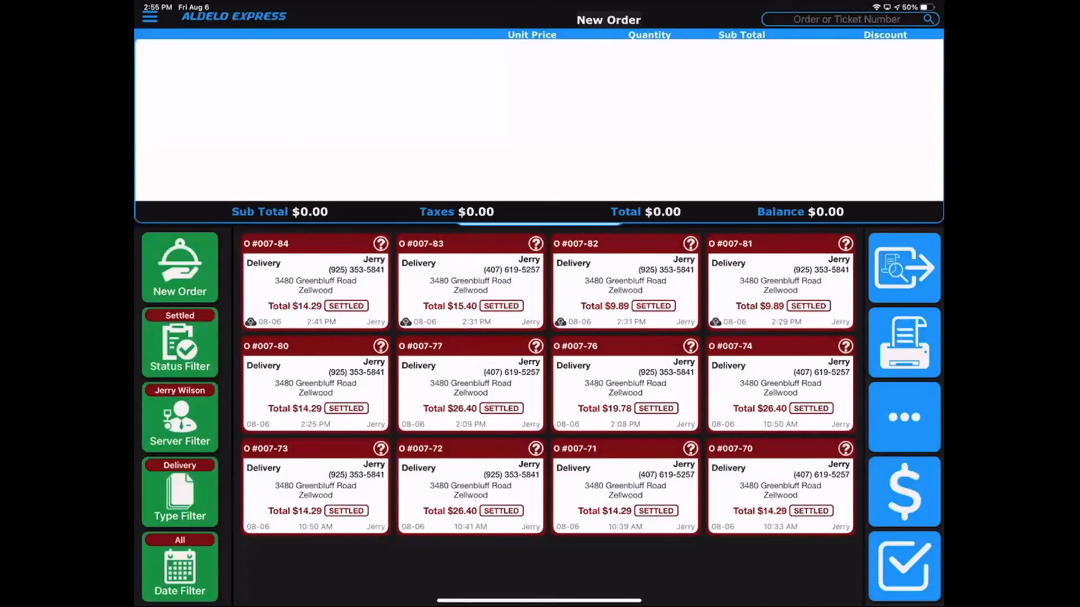